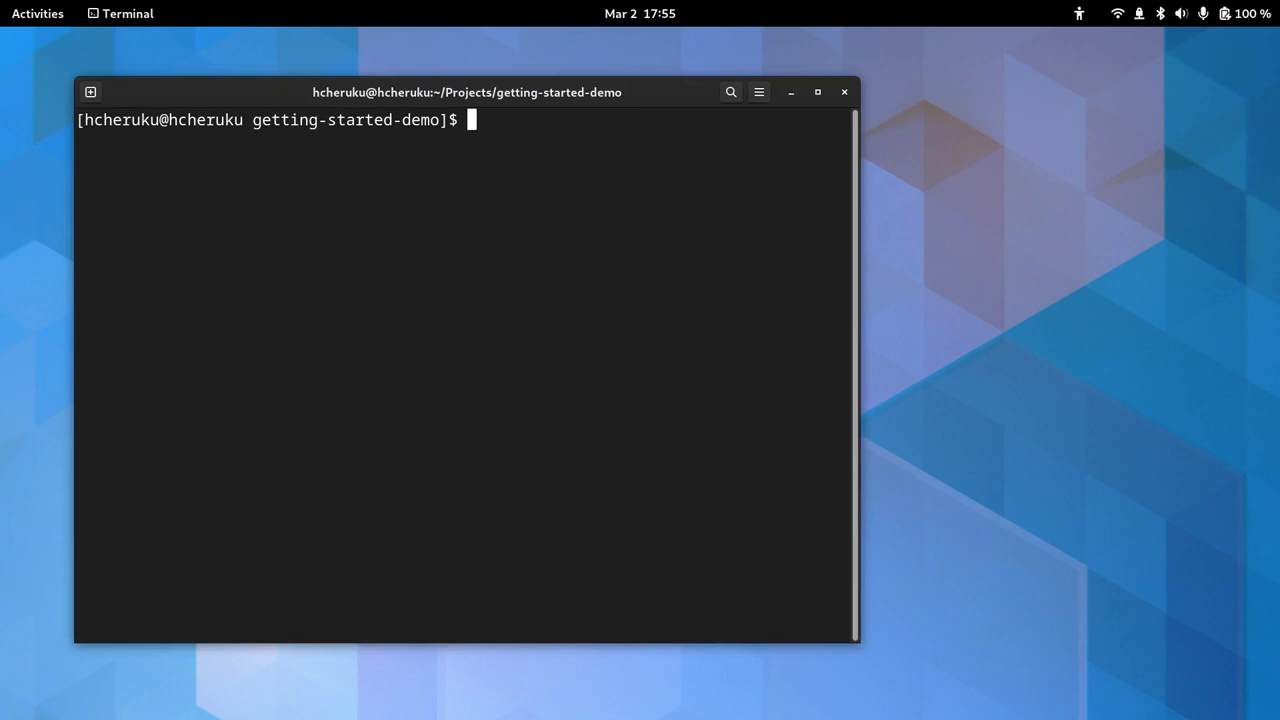
- Confirm Ansible core 2.12.3 and ansible-navigator 2.2.0, then launch ansible-navigator
{"action": "type", "text": "ansible --version"}
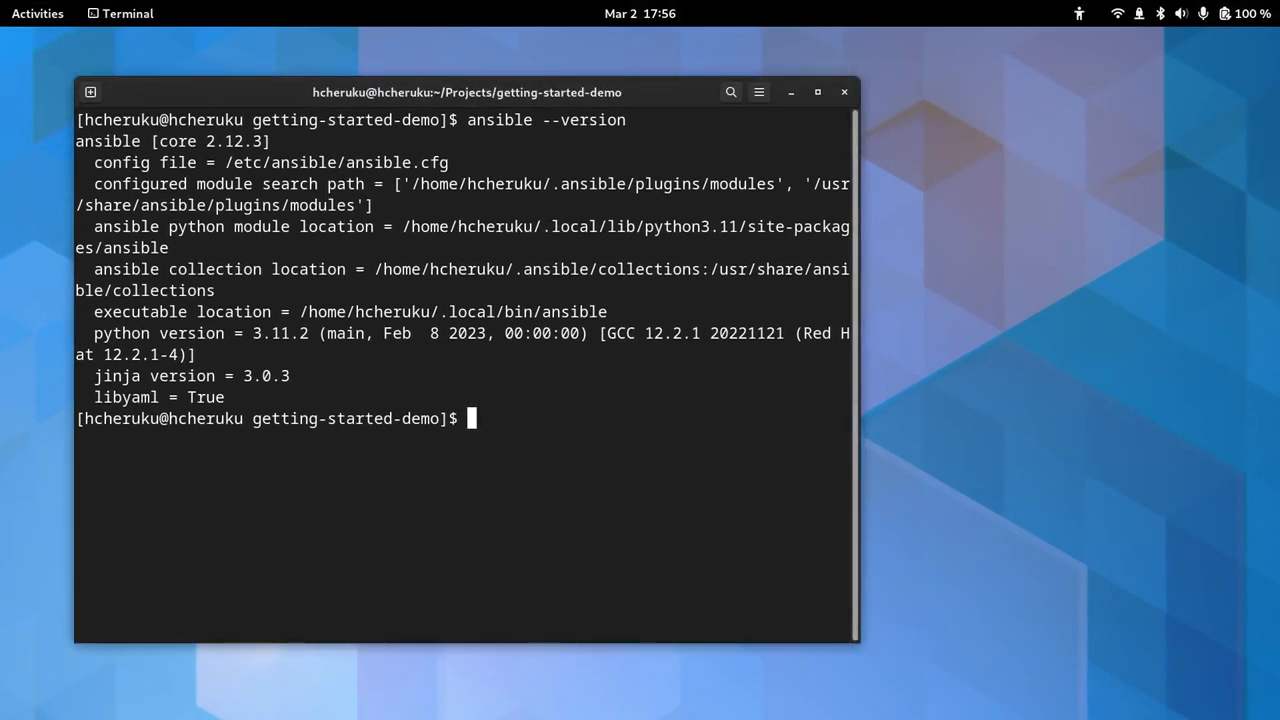
{"action": "type", "text": "ansible-navigator --version"}
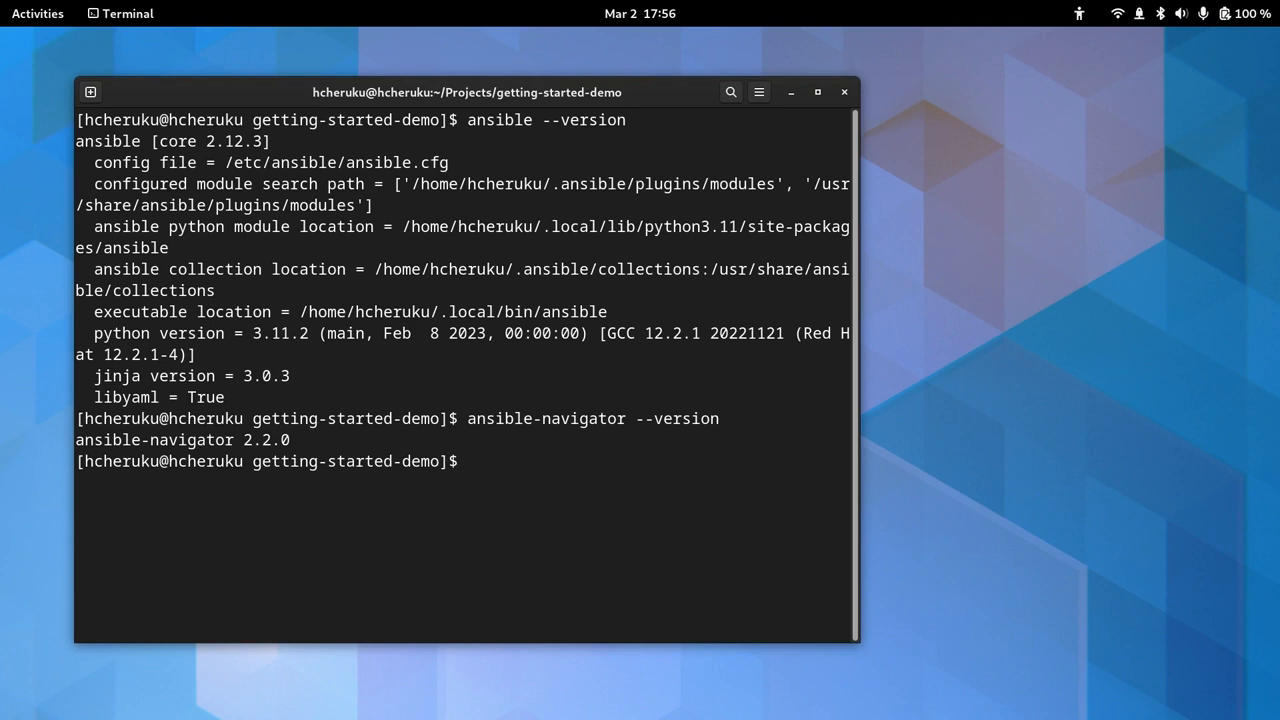
{"action": "type", "text": "ansible-navigator"}
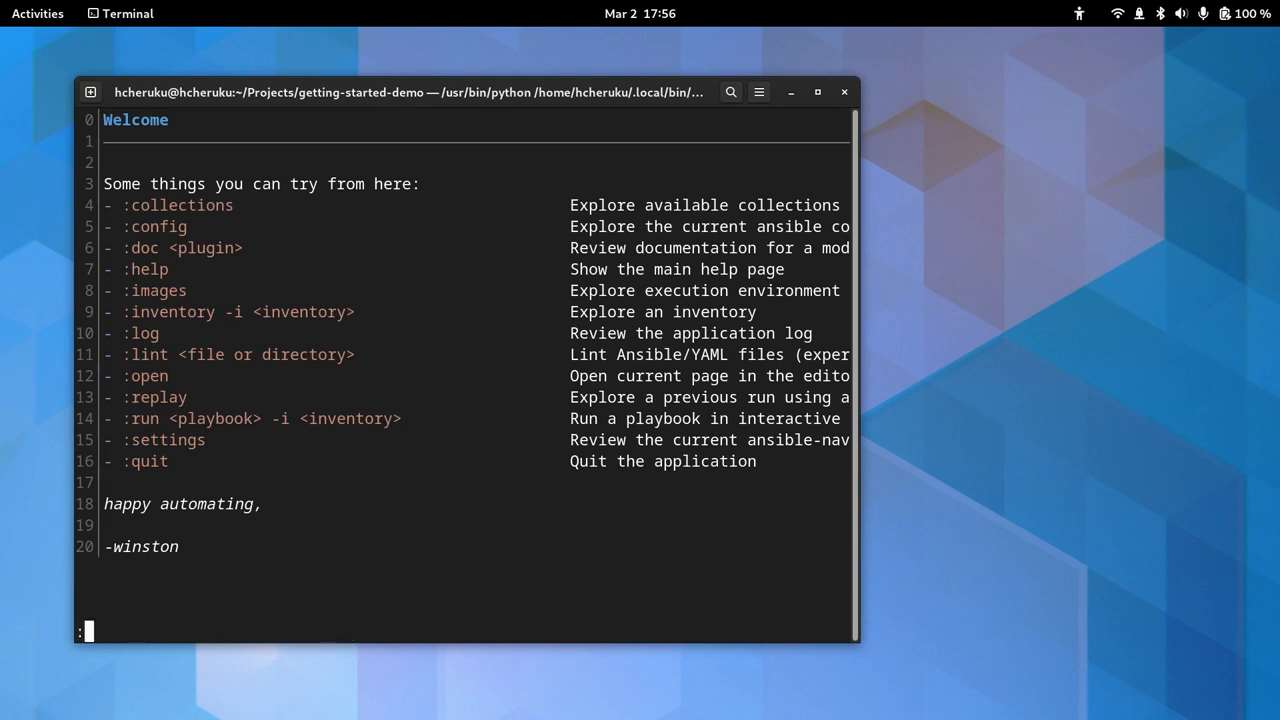
- Browse the installed collections in ansible-navigator and quit back to the shell
{"action": "type", "text": "collections"}
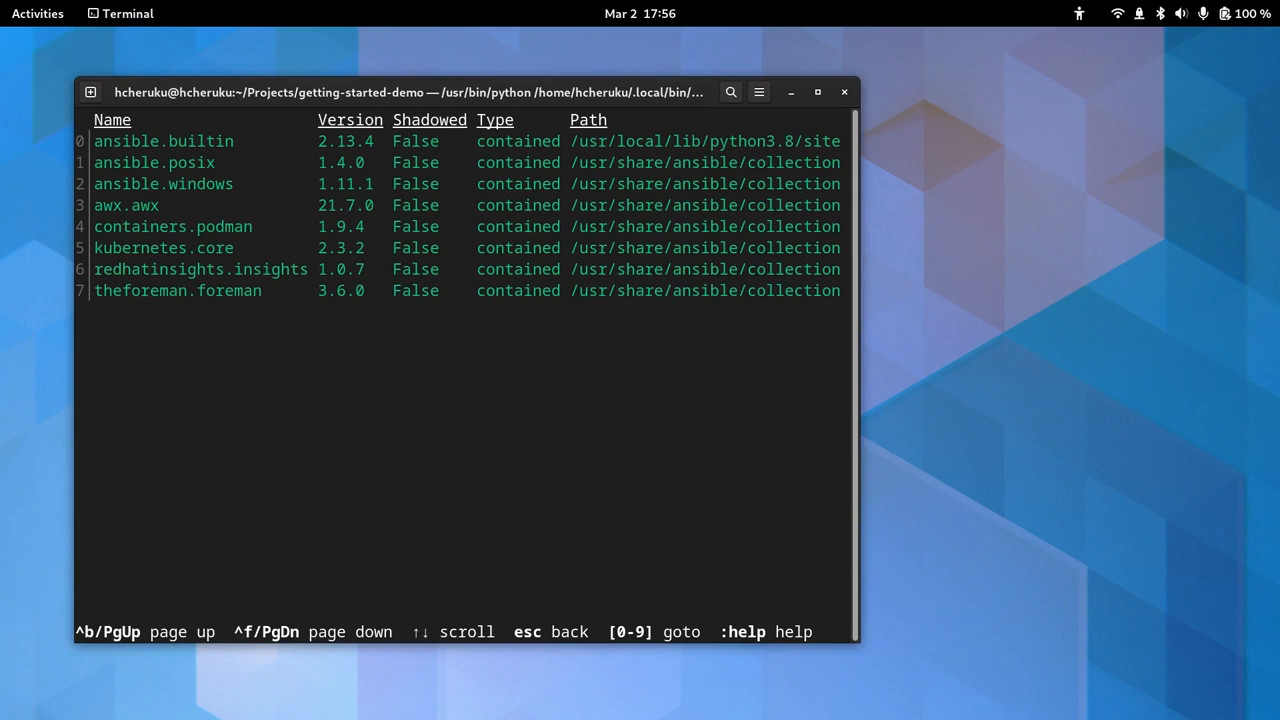
{"action": "type", "text": ":q"}
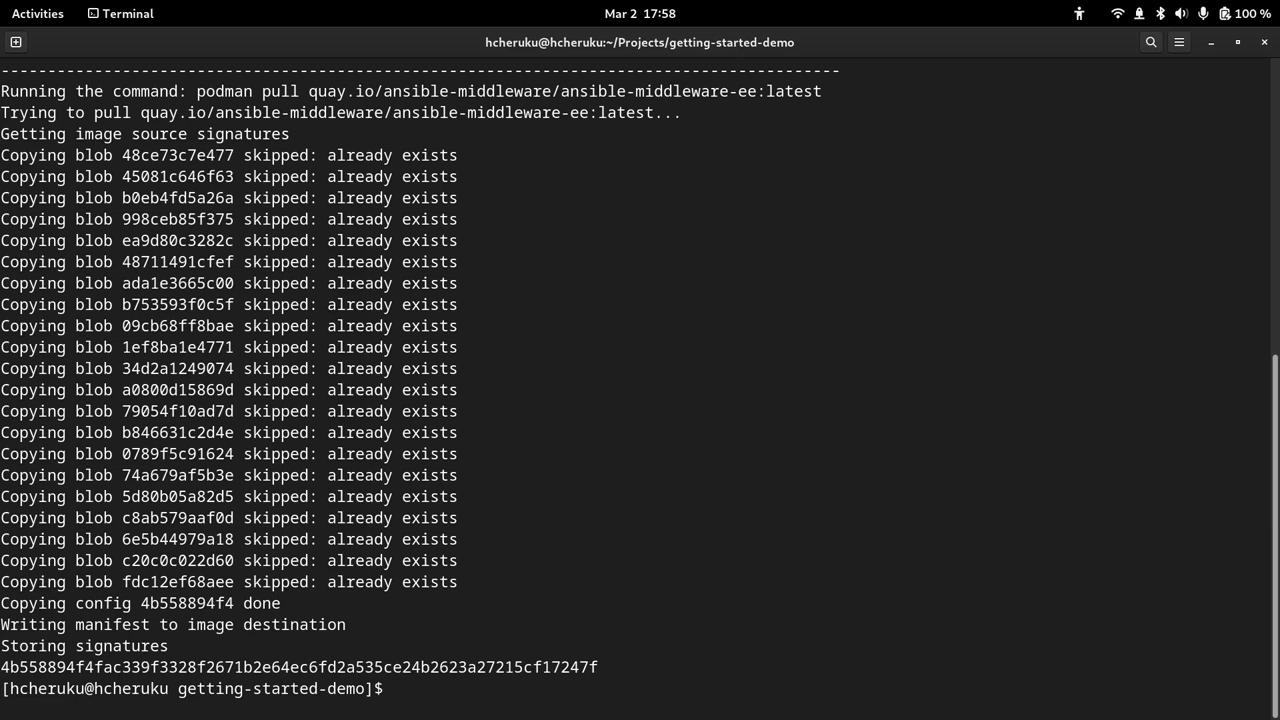
- Create an inventory file in vim containing a [wildfly] host group
{"action": "type", "text": "vi invent"}
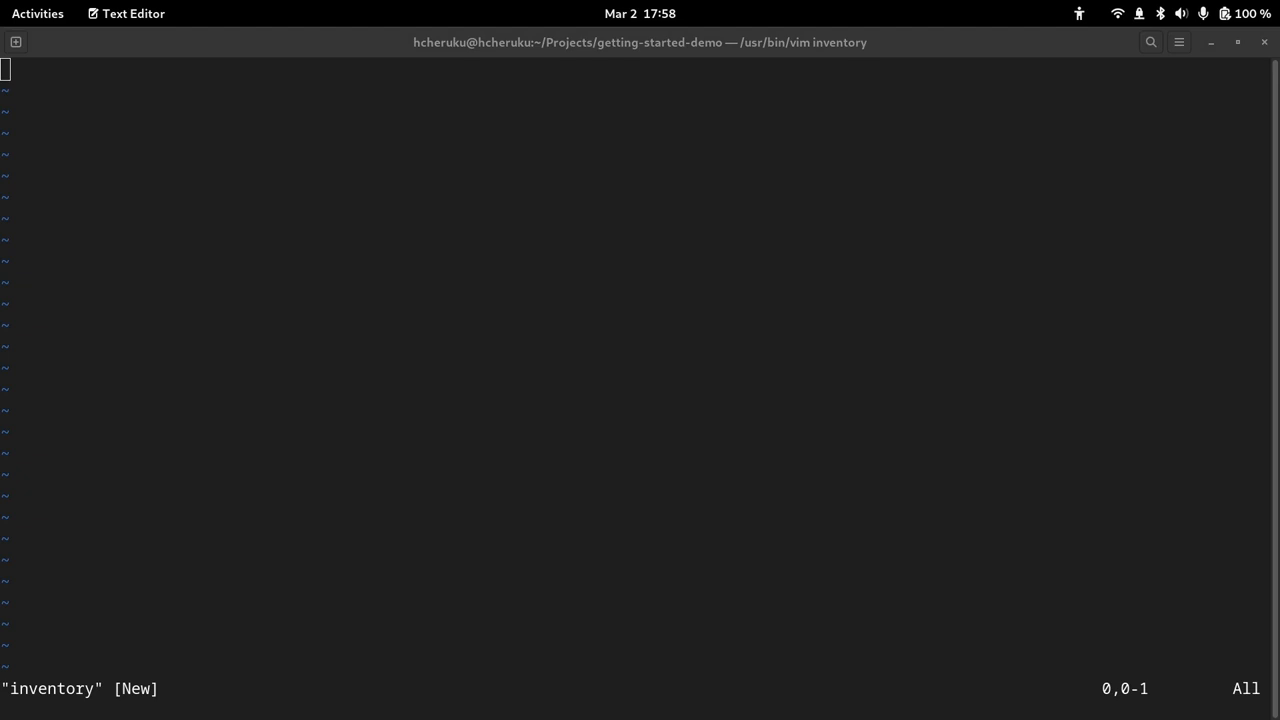
{"action": "key", "text": "i"}
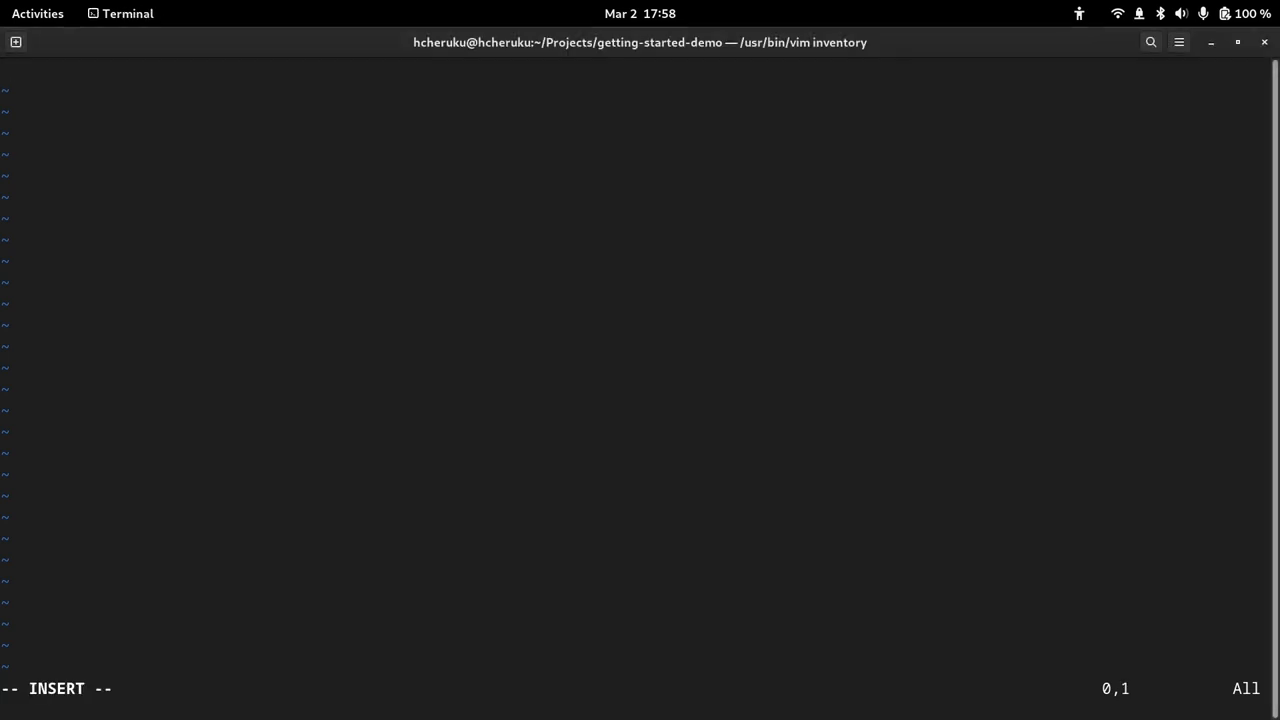
{"action": "type", "text": "[wildfly]"}
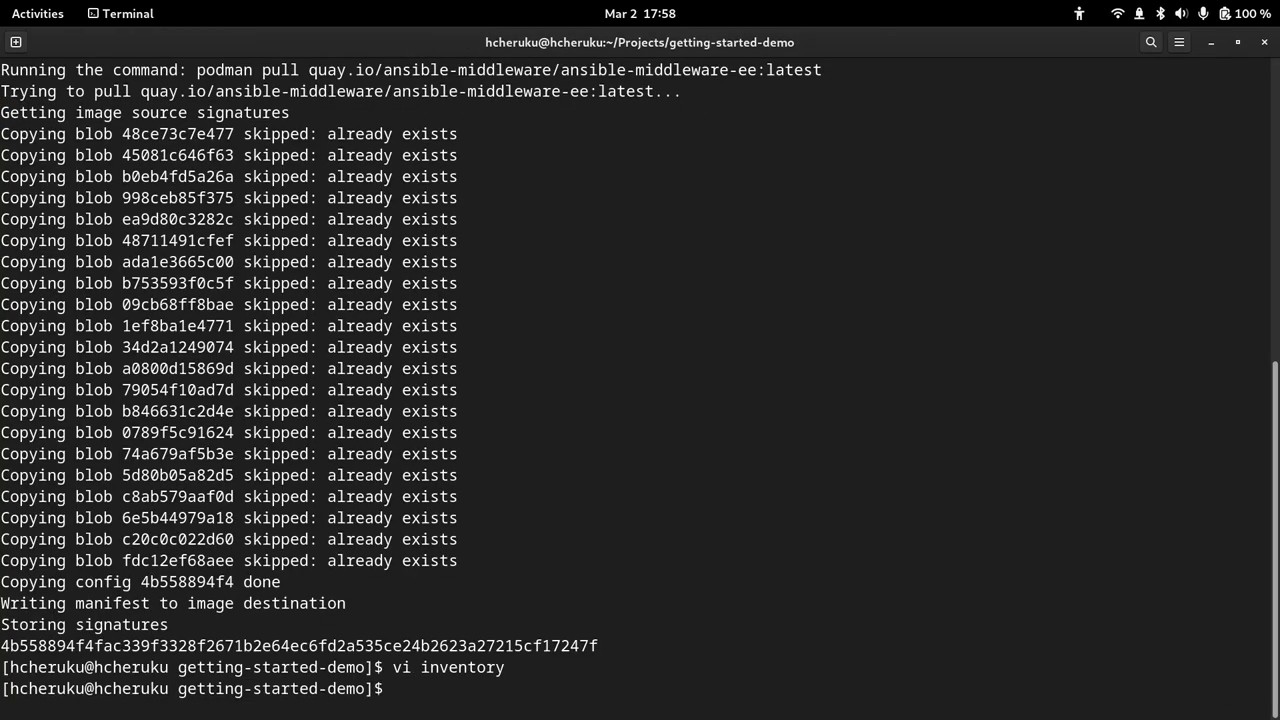
- List the directory, review wildfly.yml in vim and quit without saving
{"action": "type", "text": "ls"}
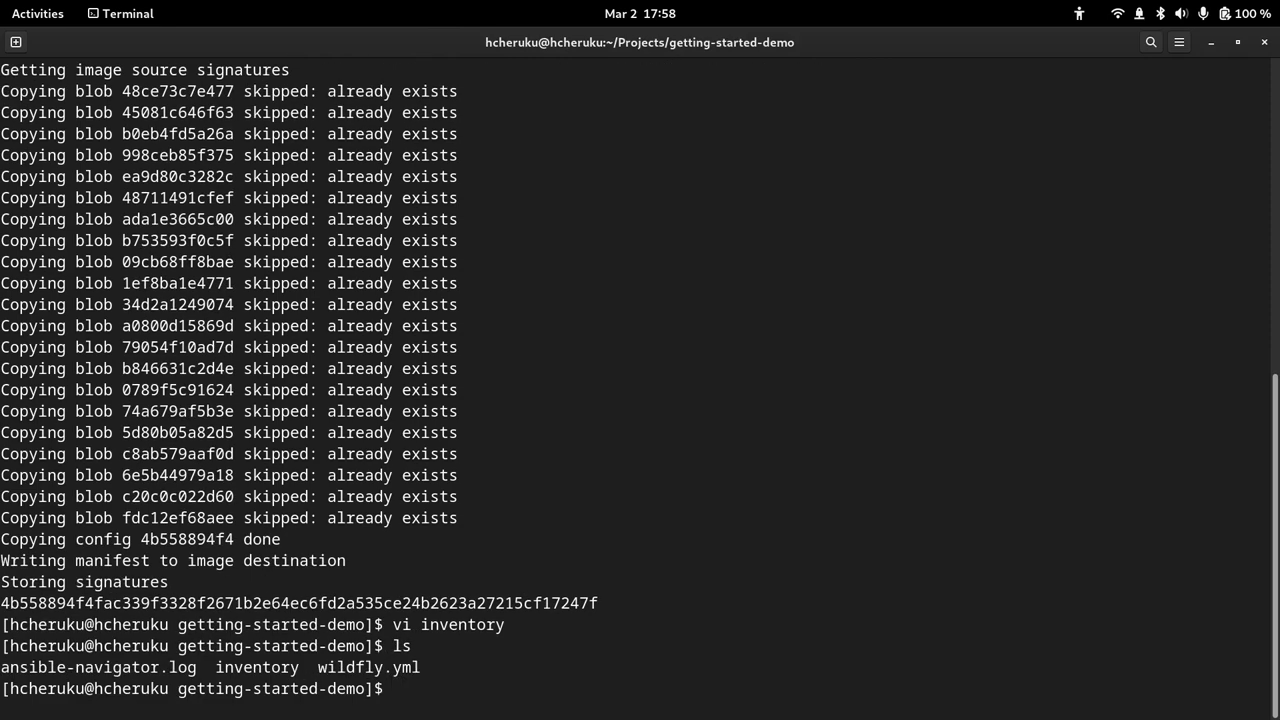
{"action": "type", "text": "vi wildfly.yml"}
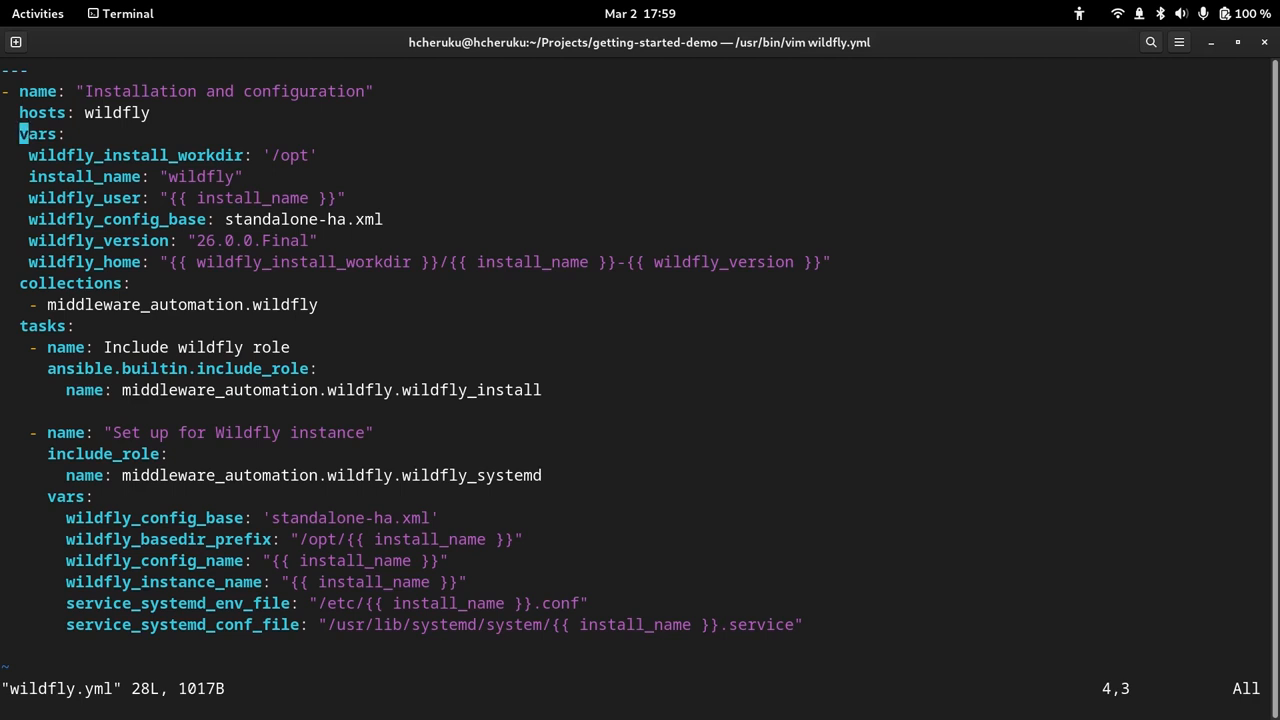
{"action": "type", "text": ":q!"}
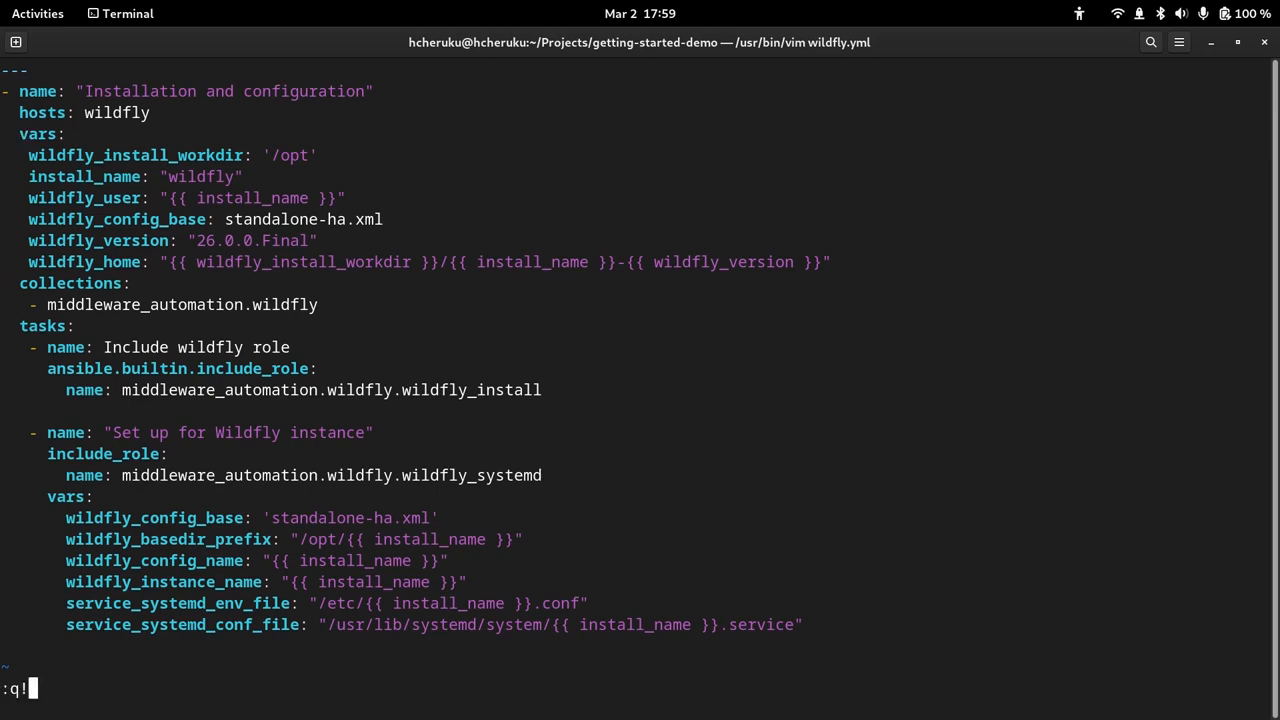
{"action": "key", "text": "Return"}
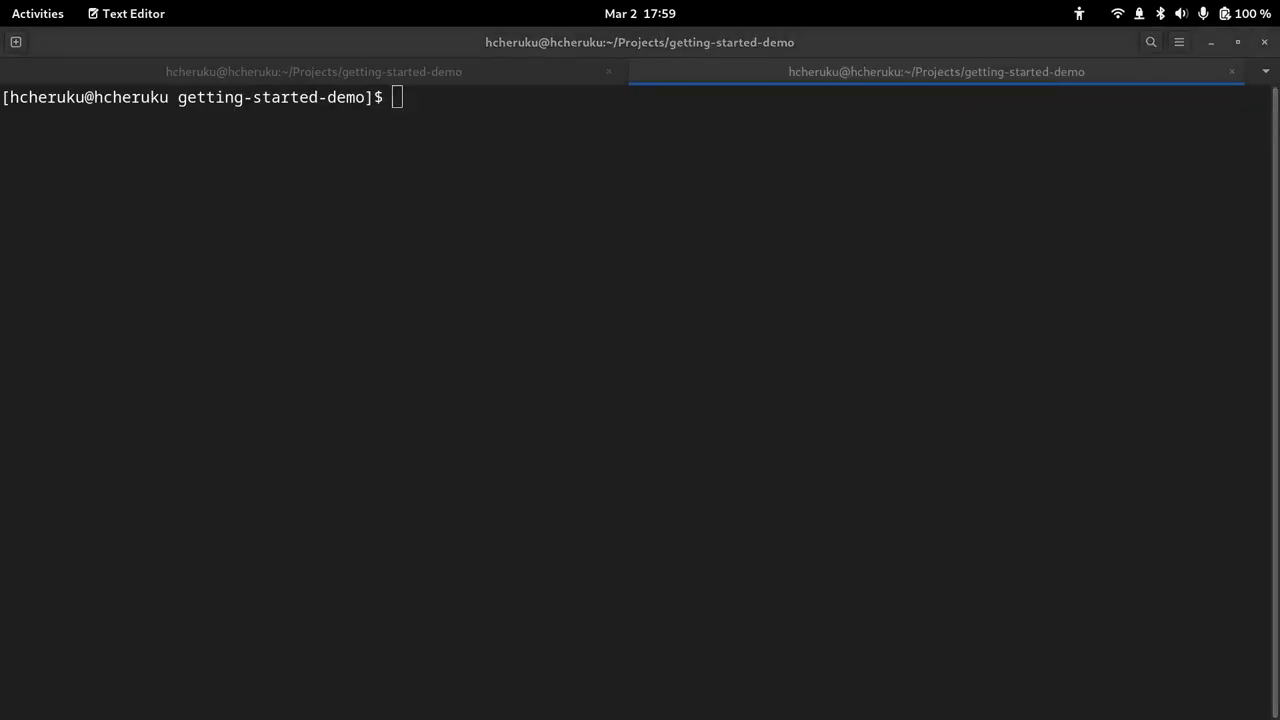
{"action": "type", "text": "ssh"}
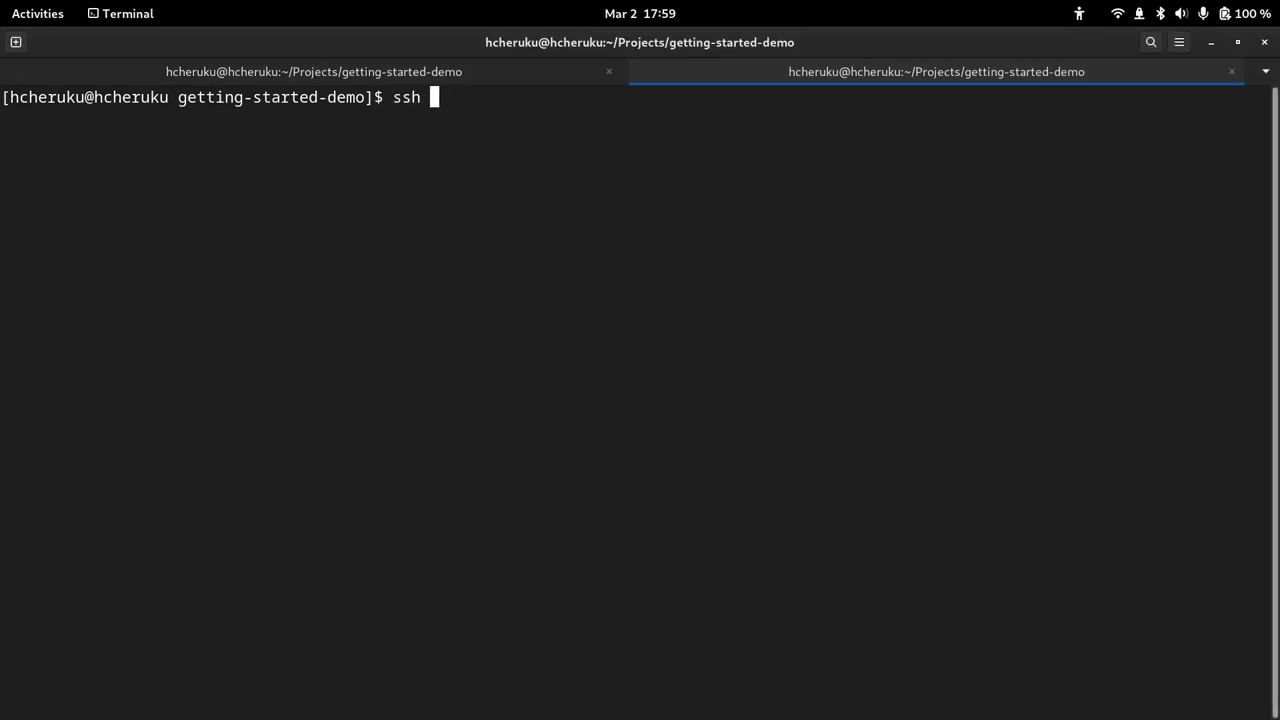
{"action": "type", "text": "root@"}
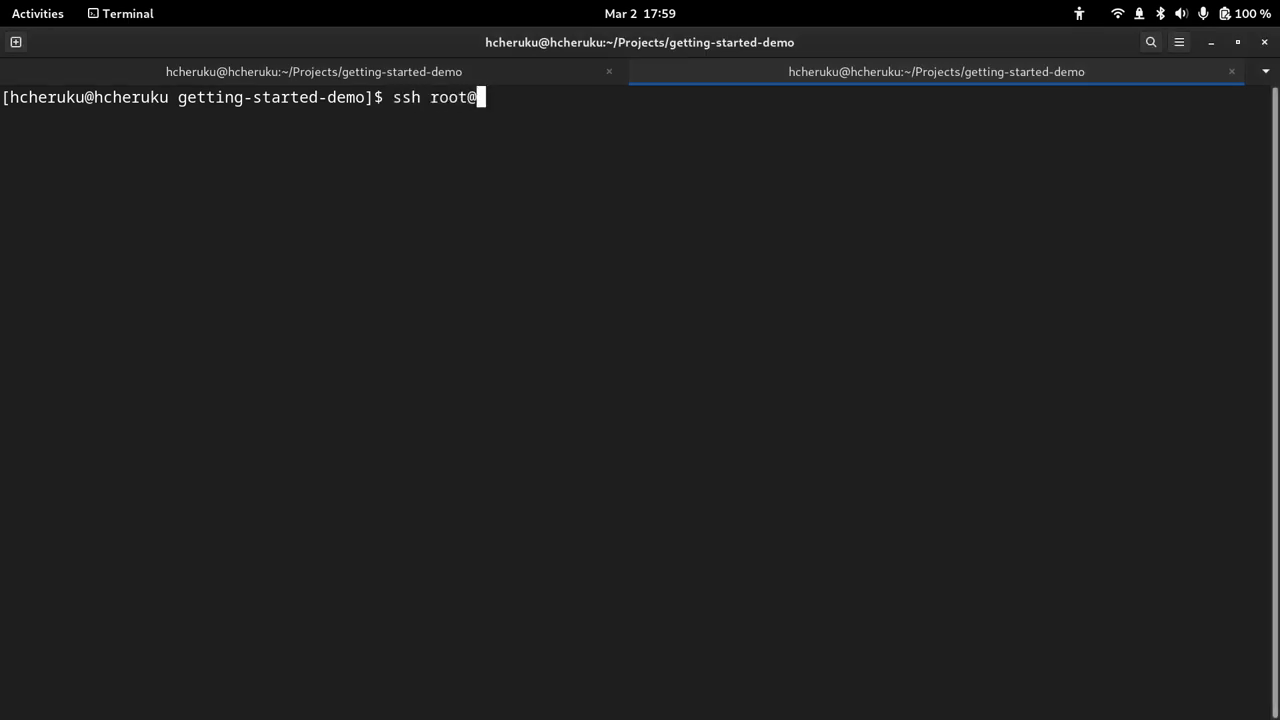
{"action": "type", "text": "10.0.1"}
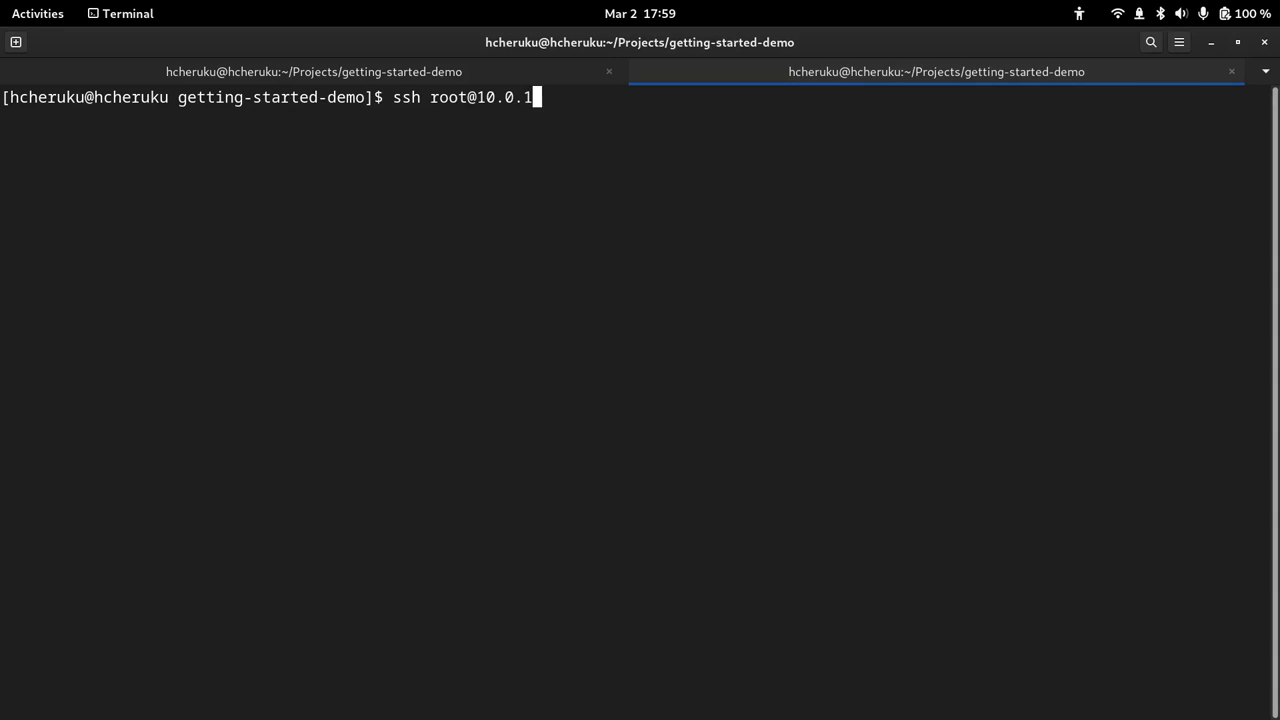
{"action": "type", "text": "48."}
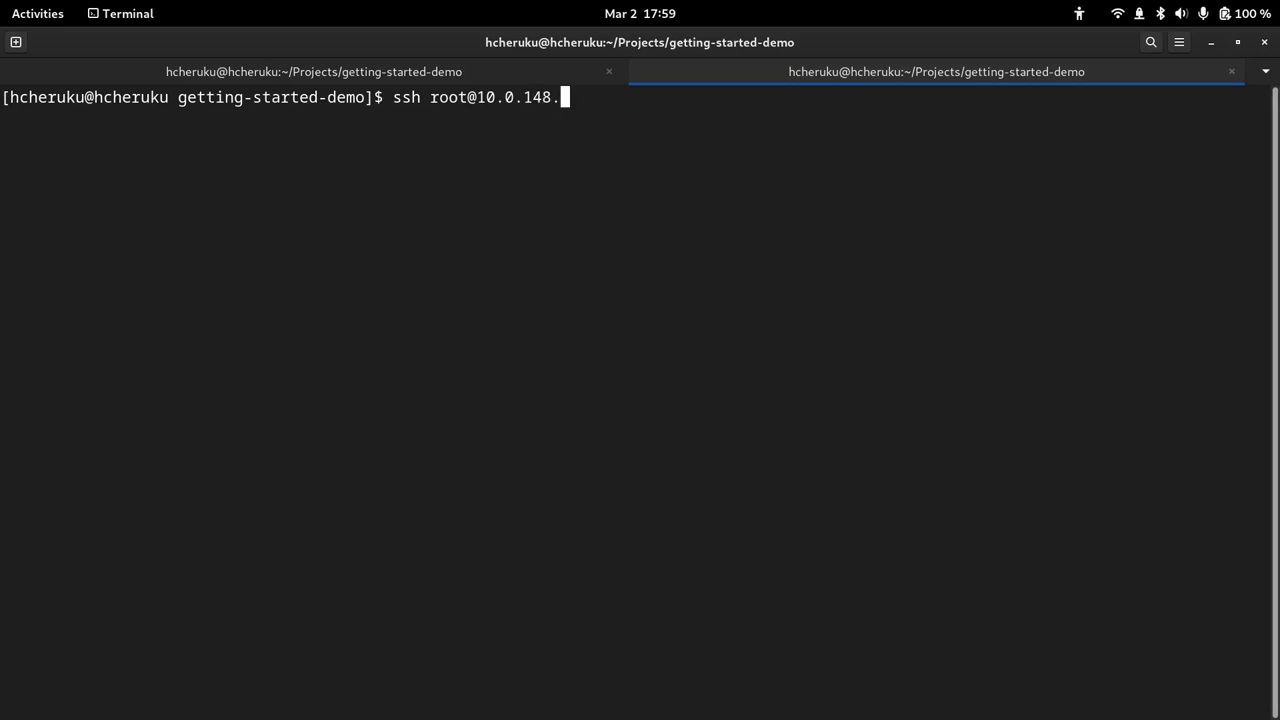
{"action": "type", "text": "47"}
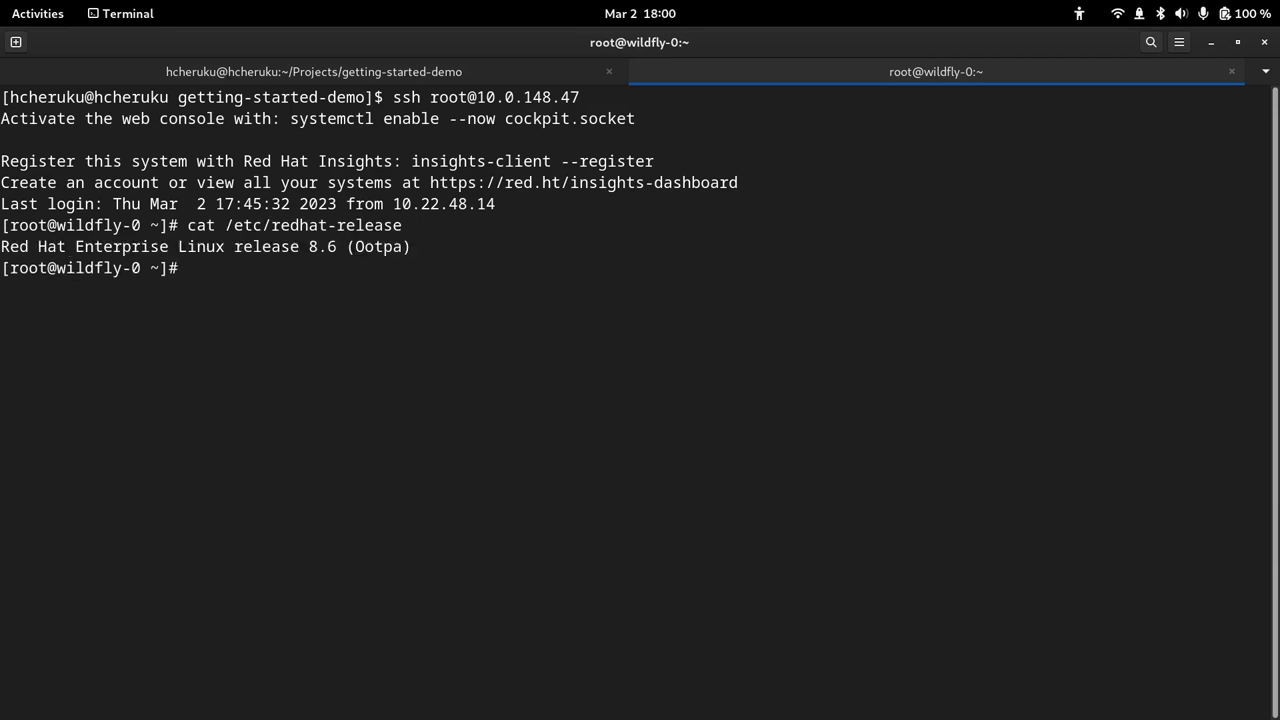
- List the VM's enabled repositories with subscription-manager repos --list-enabled
{"action": "type", "text": "sub"}
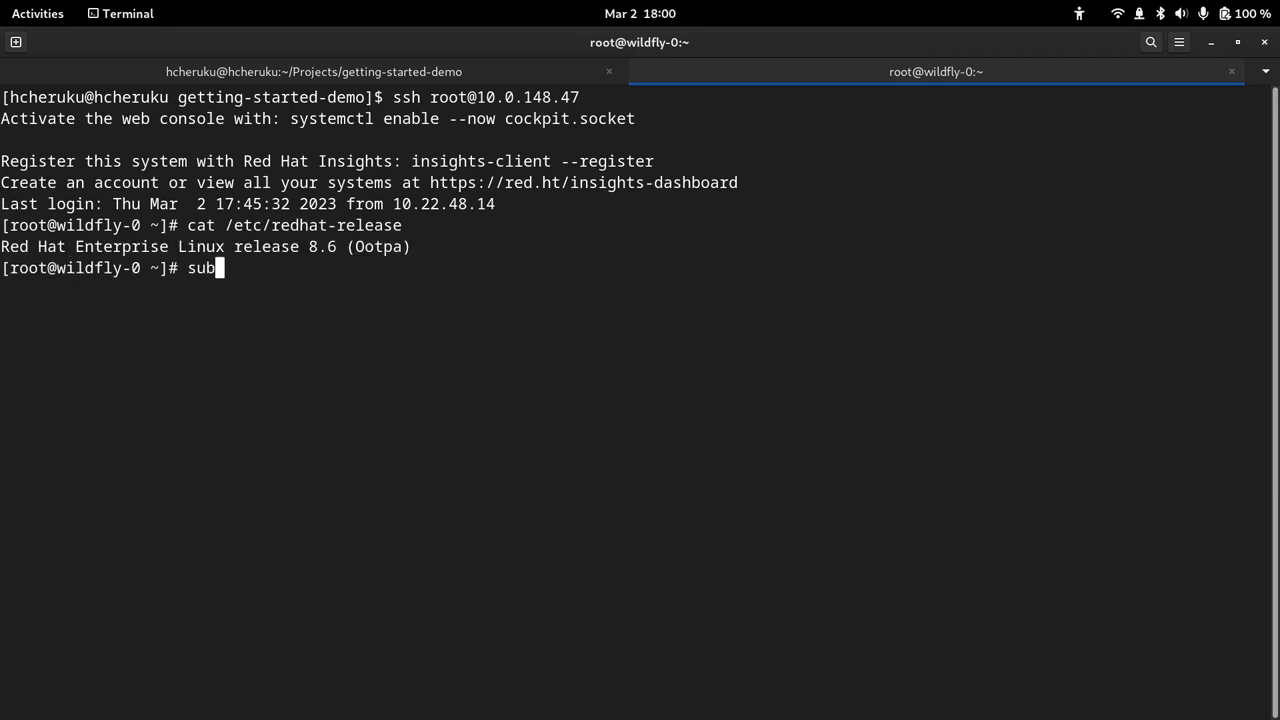
{"action": "type", "text": "scription-manager repos --li"}
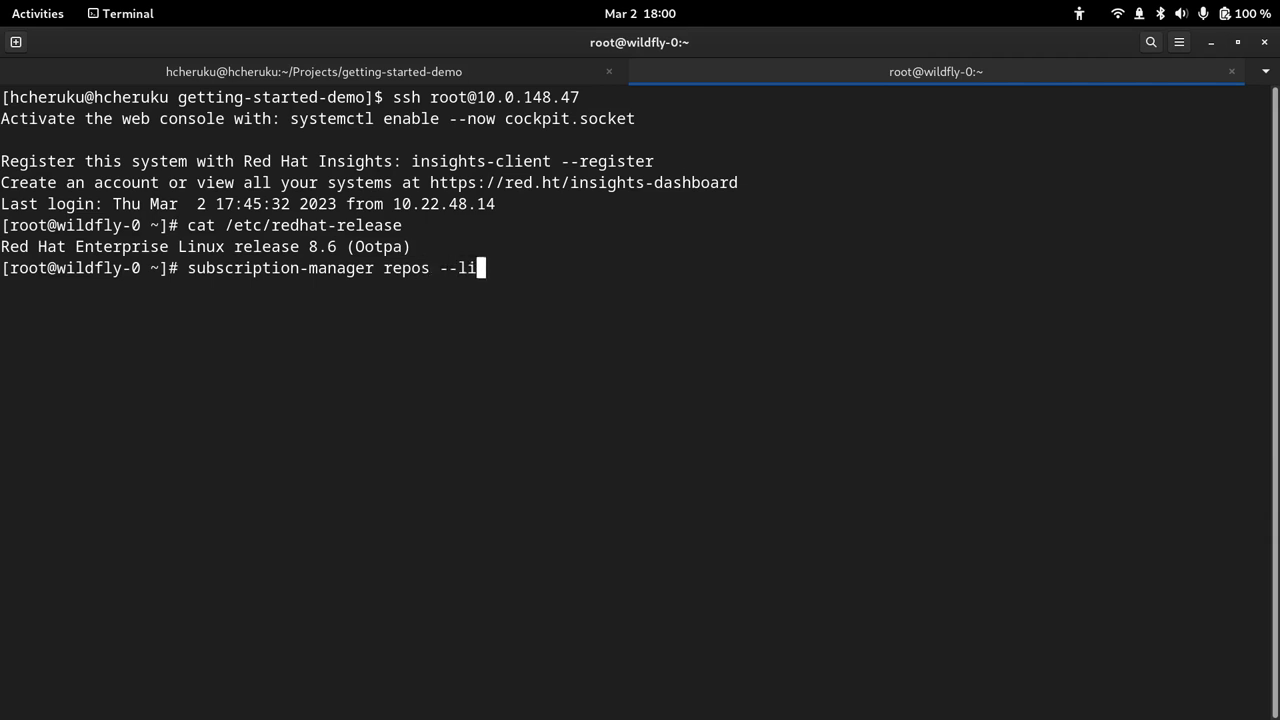
{"action": "type", "text": "st-enba"}
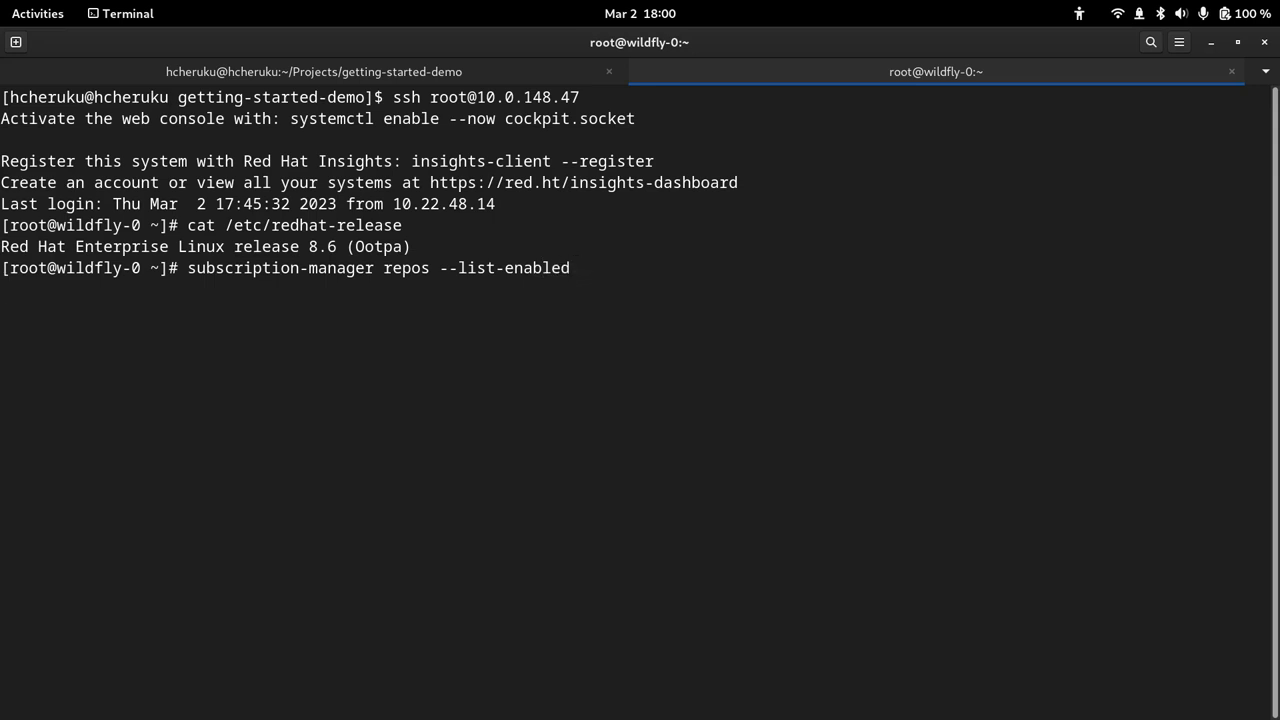
{"action": "key", "text": "Return"}
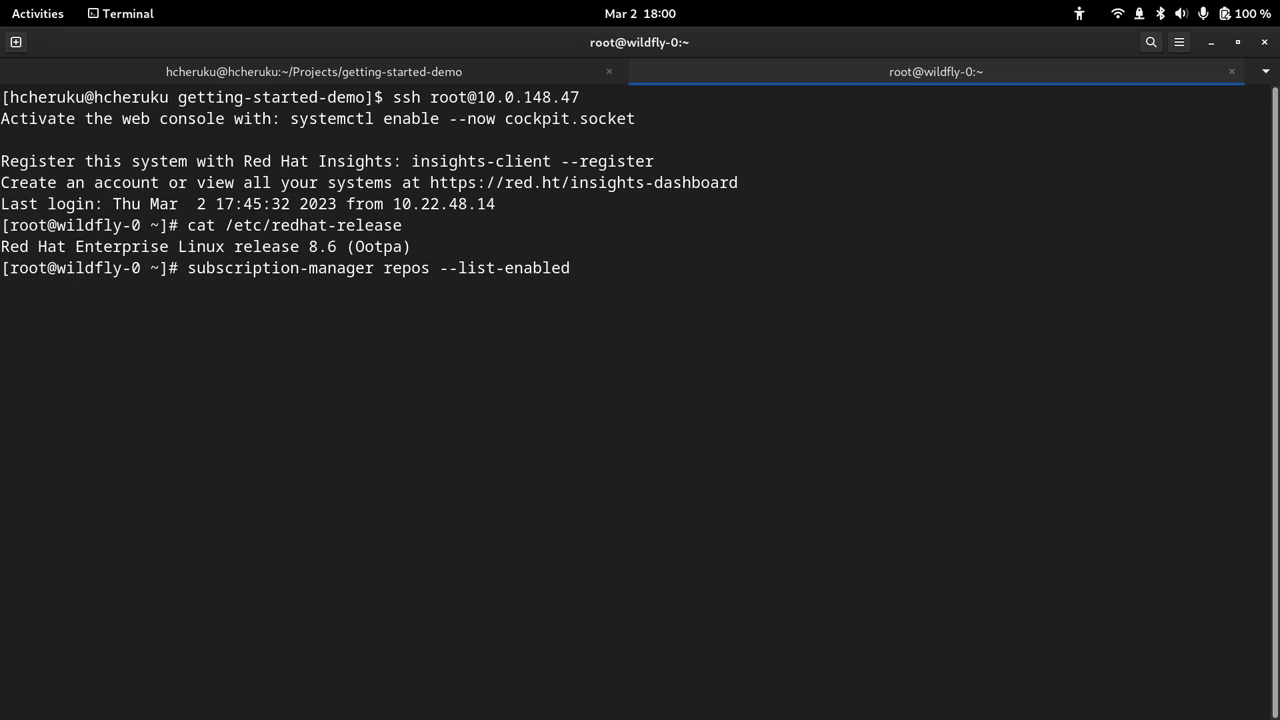
{"action": "key", "text": "Return"}
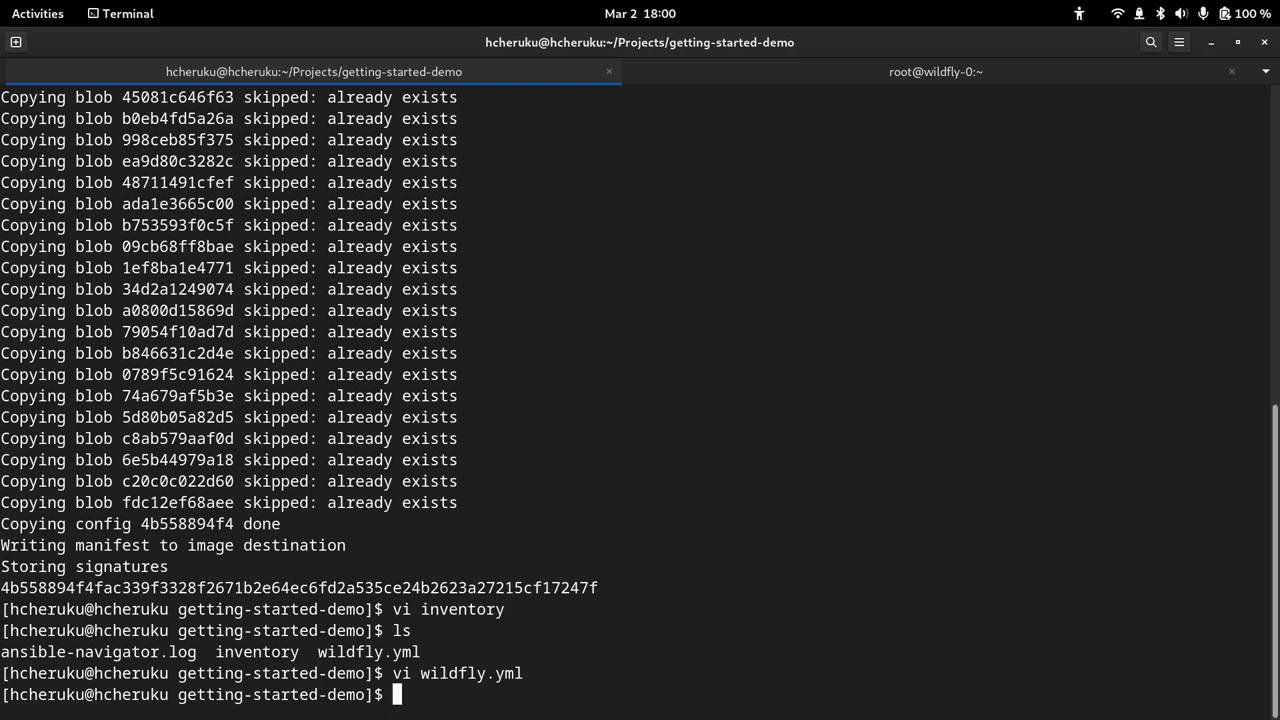
- Run the wildfly playbook with the ansible-middleware-ee image and follow it to the recap of ok=50, changed=8, failed=0
{"action": "type", "text": "ansible-navigator --eei quay.io/ansible-middleware/ansible-middleware-ee:latest run wildfly.yml -i inventory -m stdout --become"}
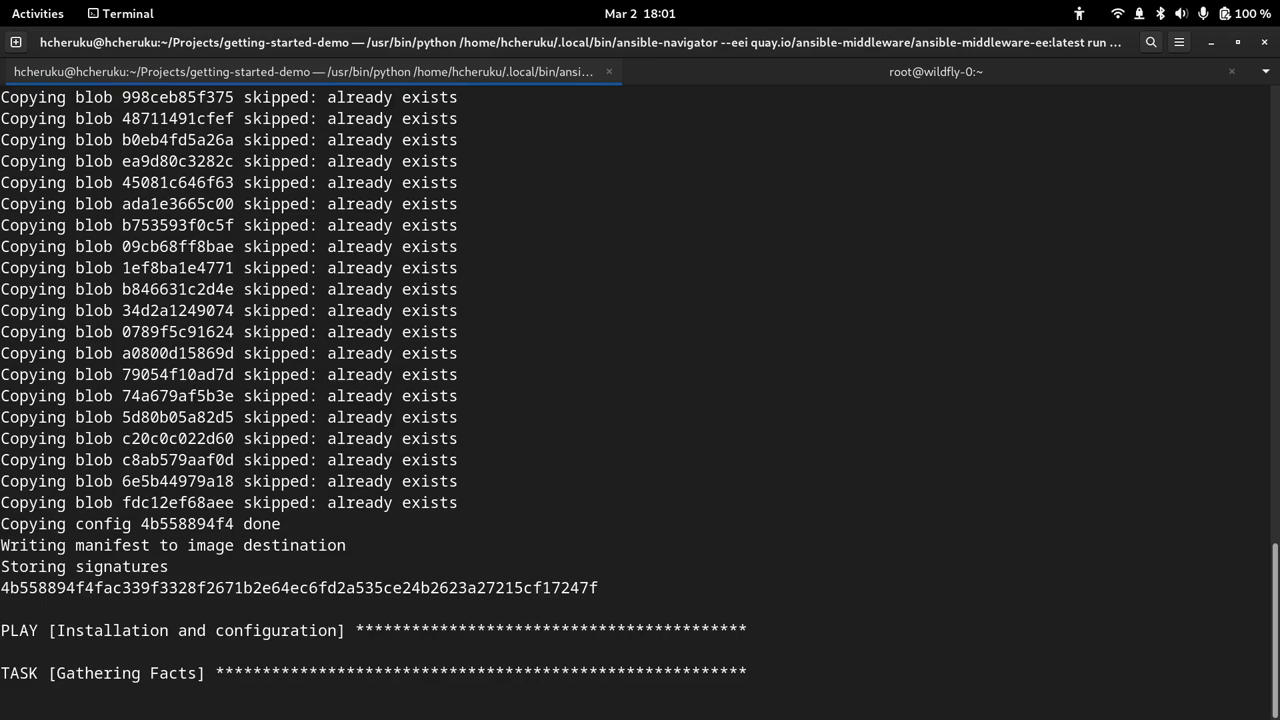
{"action": "scroll", "scroll_direction": "down", "scroll_amount": 3}
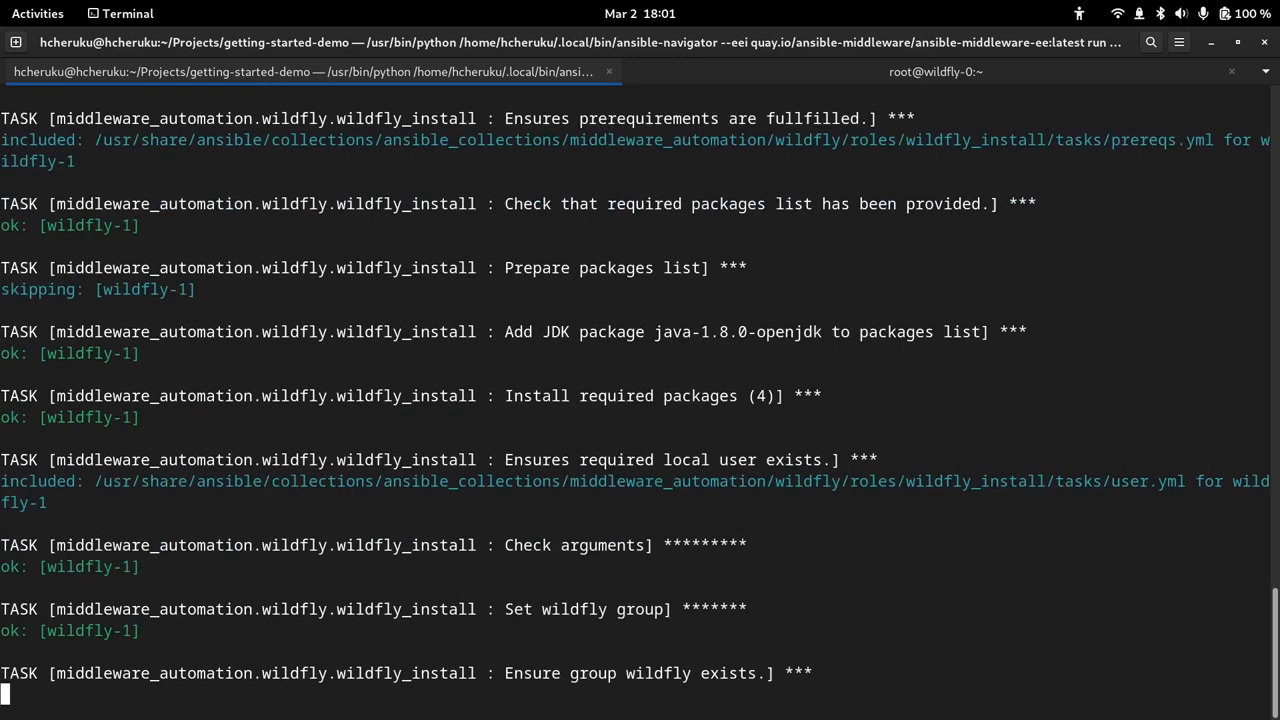
{"action": "scroll", "scroll_direction": "down", "scroll_amount": 3}
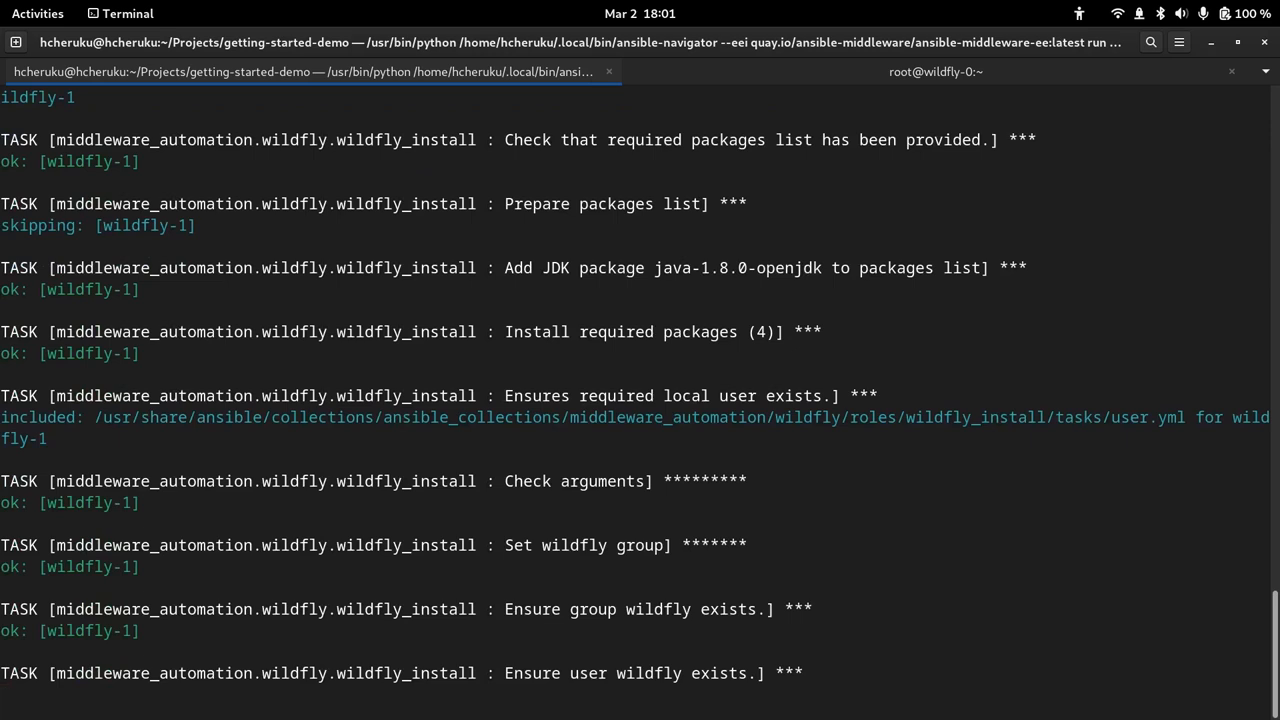
{"action": "scroll", "scroll_direction": "down", "scroll_amount": 3}
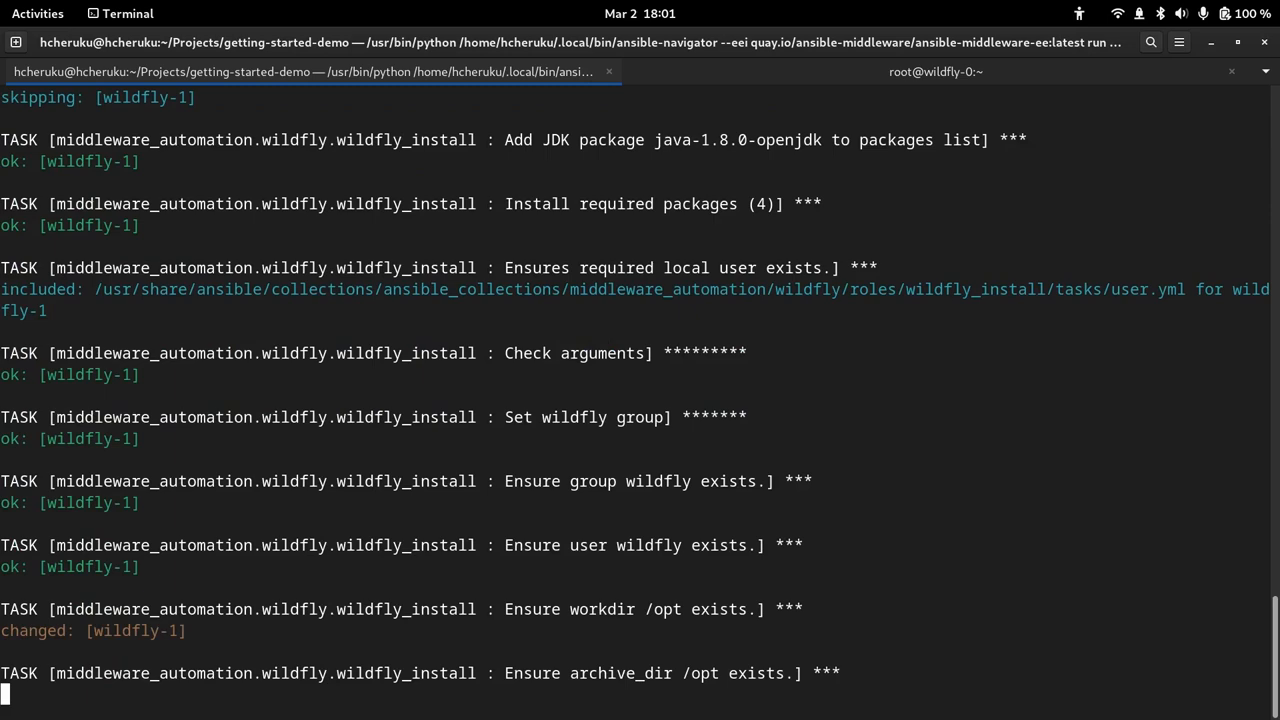
{"action": "scroll", "scroll_direction": "down", "scroll_amount": 3}
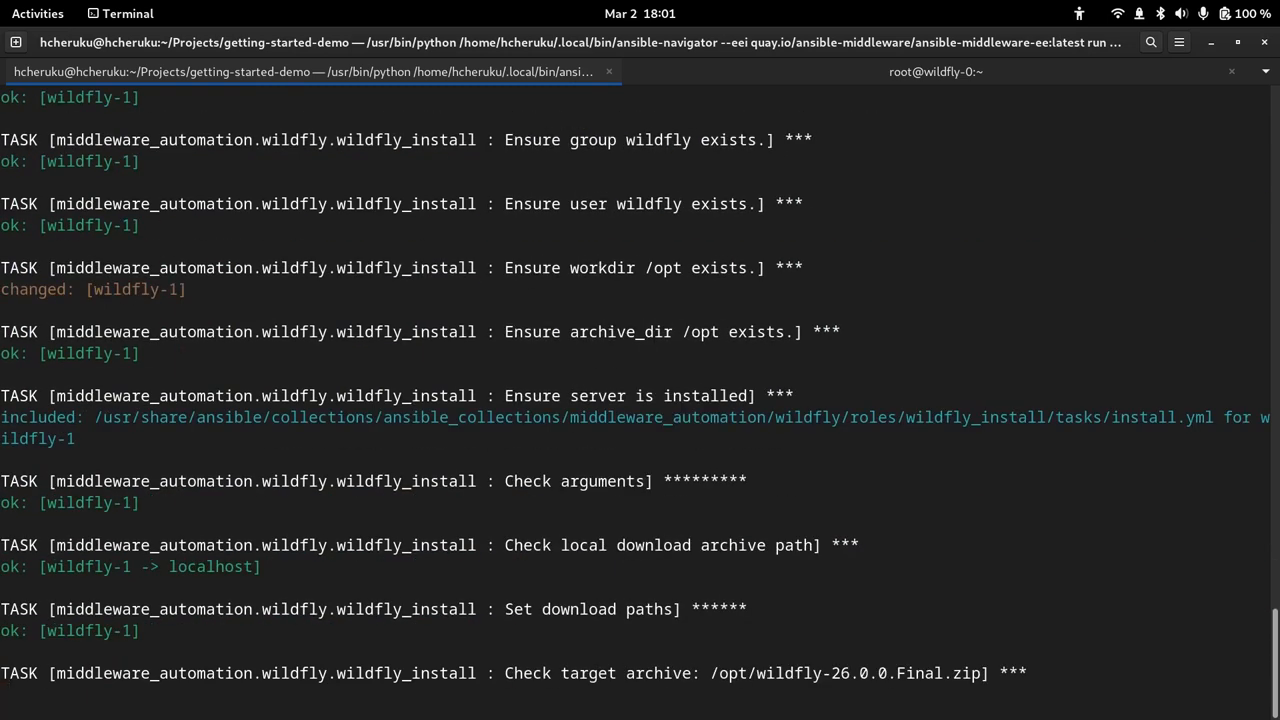
{"action": "scroll", "scroll_direction": "down", "scroll_amount": 3}
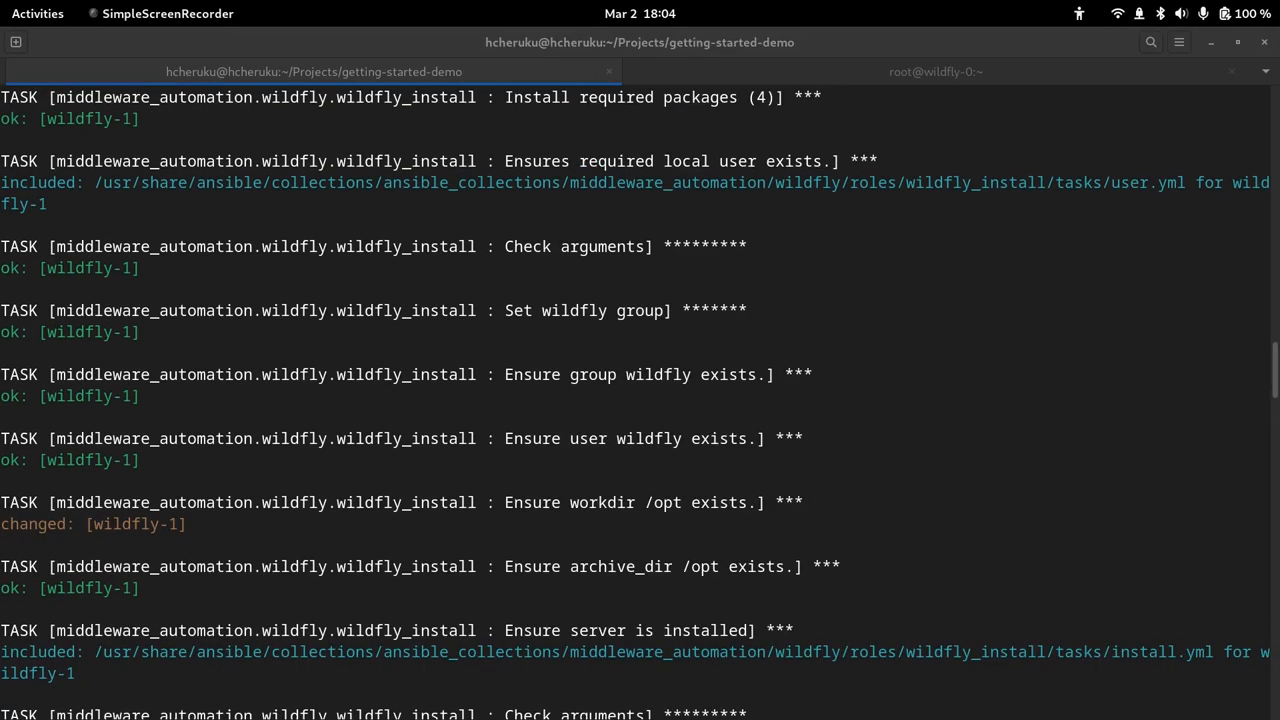
{"action": "scroll", "scroll_direction": "down", "scroll_amount": 3}
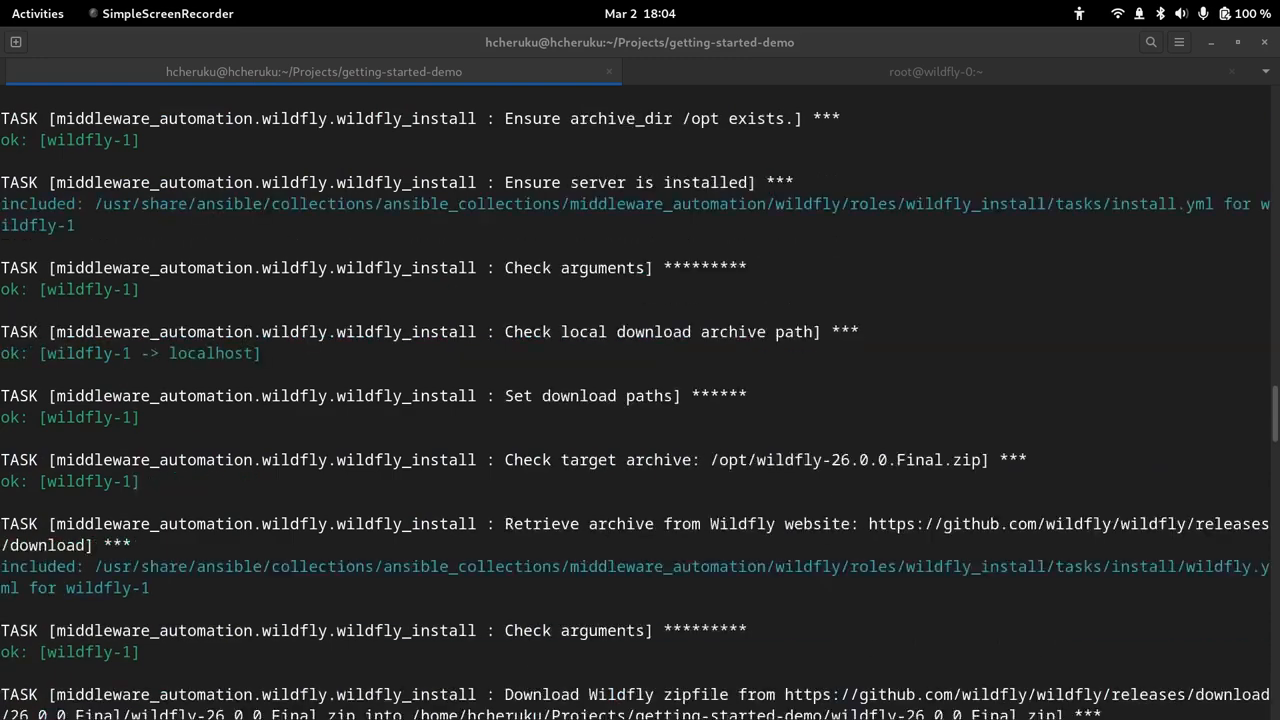
{"action": "scroll", "scroll_direction": "down", "scroll_amount": 3}
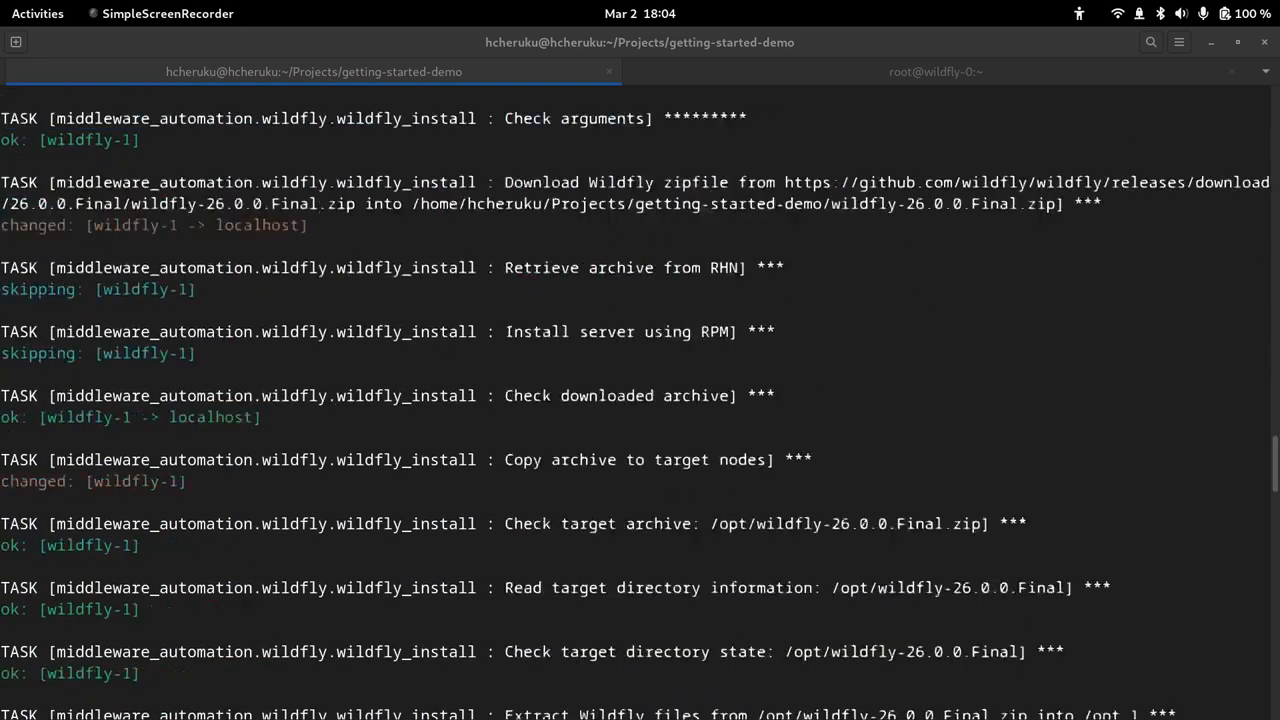
{"action": "scroll", "scroll_direction": "down", "scroll_amount": 3}
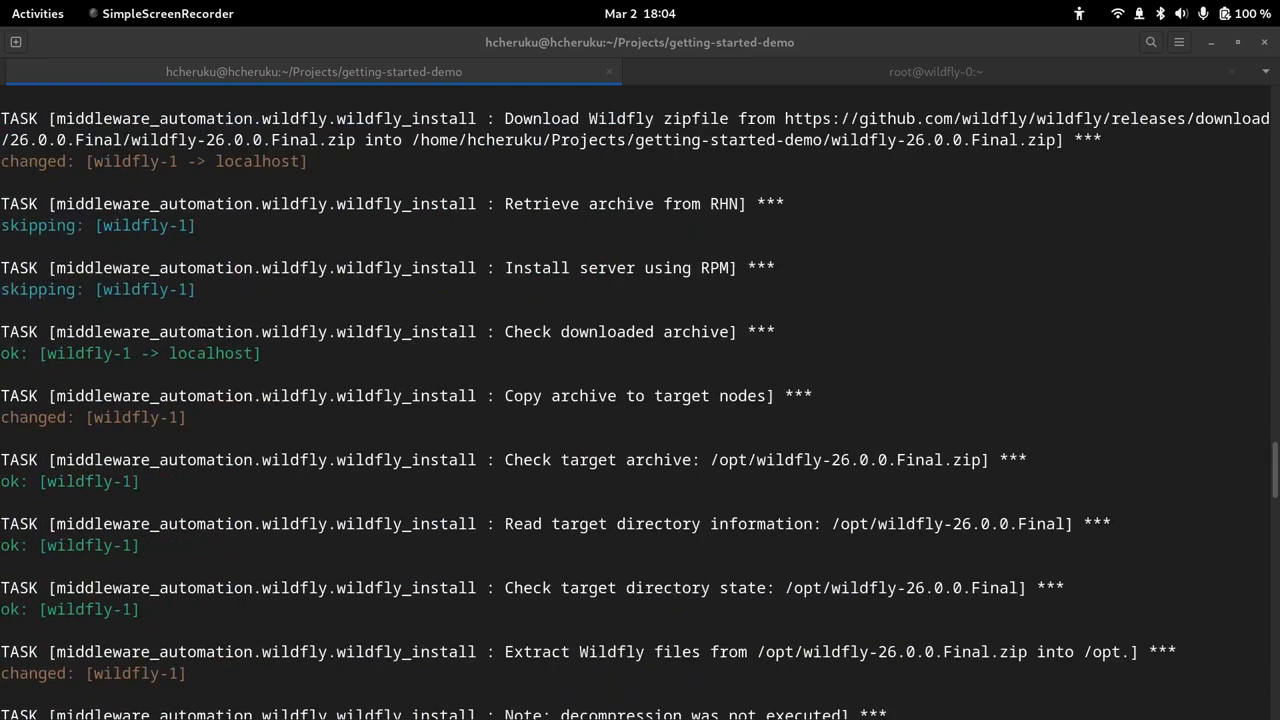
{"action": "scroll", "scroll_direction": "down", "scroll_amount": 3}
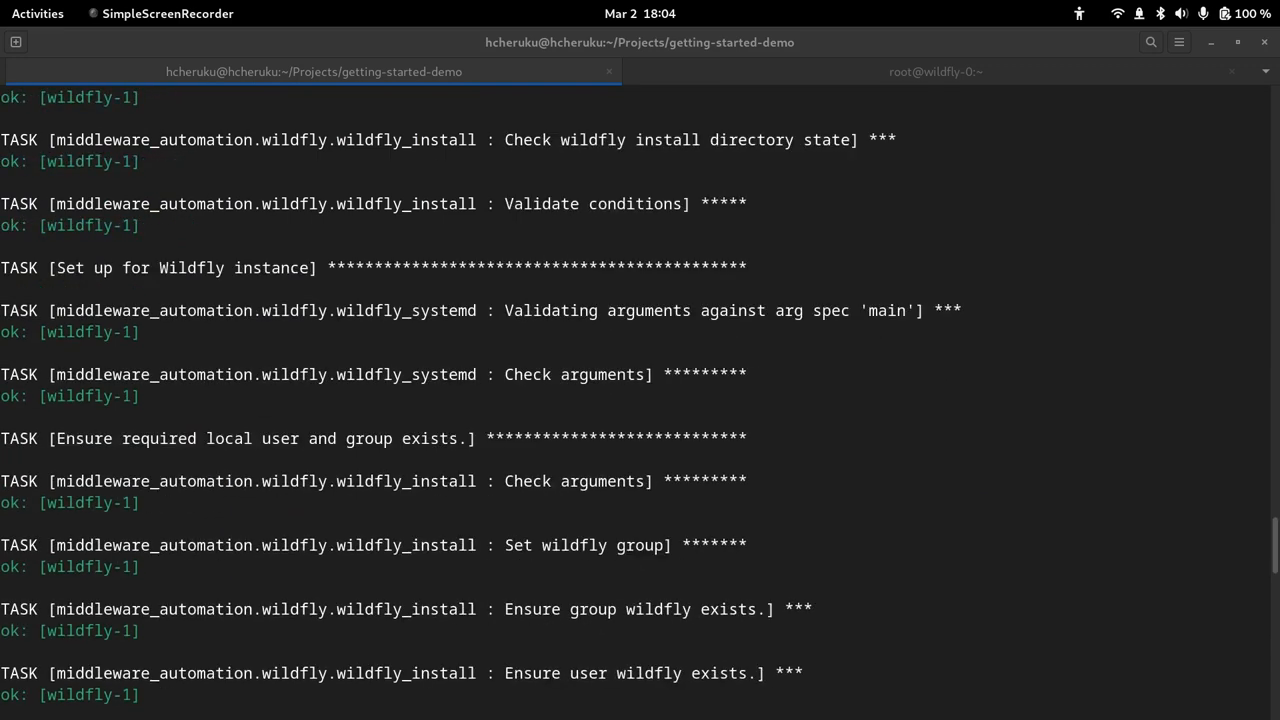
{"action": "scroll", "scroll_direction": "down", "scroll_amount": 3}
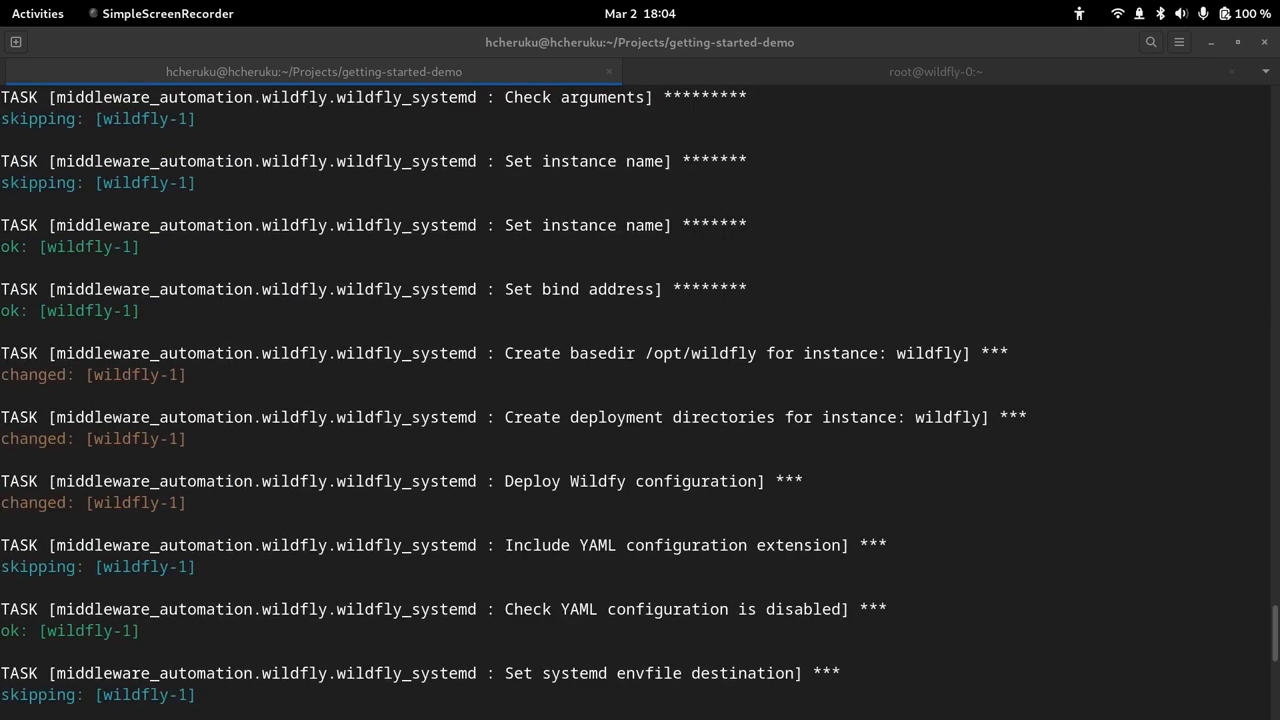
{"action": "scroll", "scroll_direction": "down", "scroll_amount": 3}
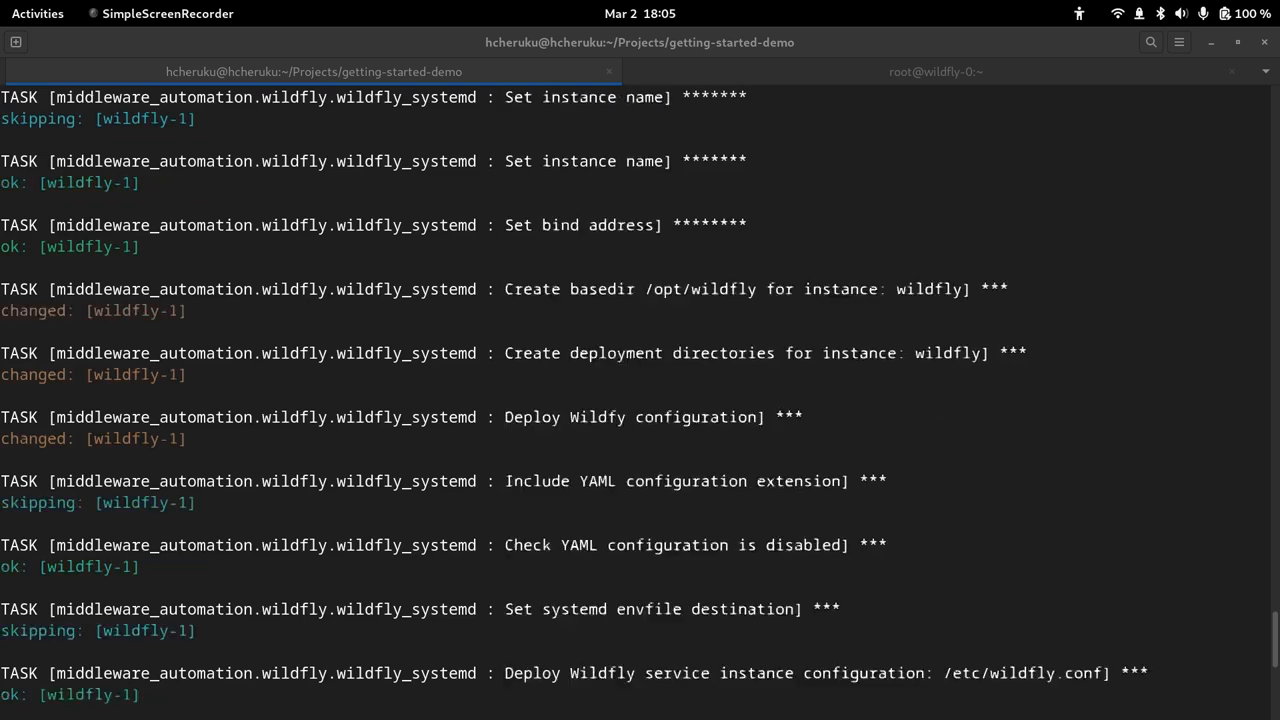
{"action": "scroll", "scroll_direction": "down", "scroll_amount": 3}
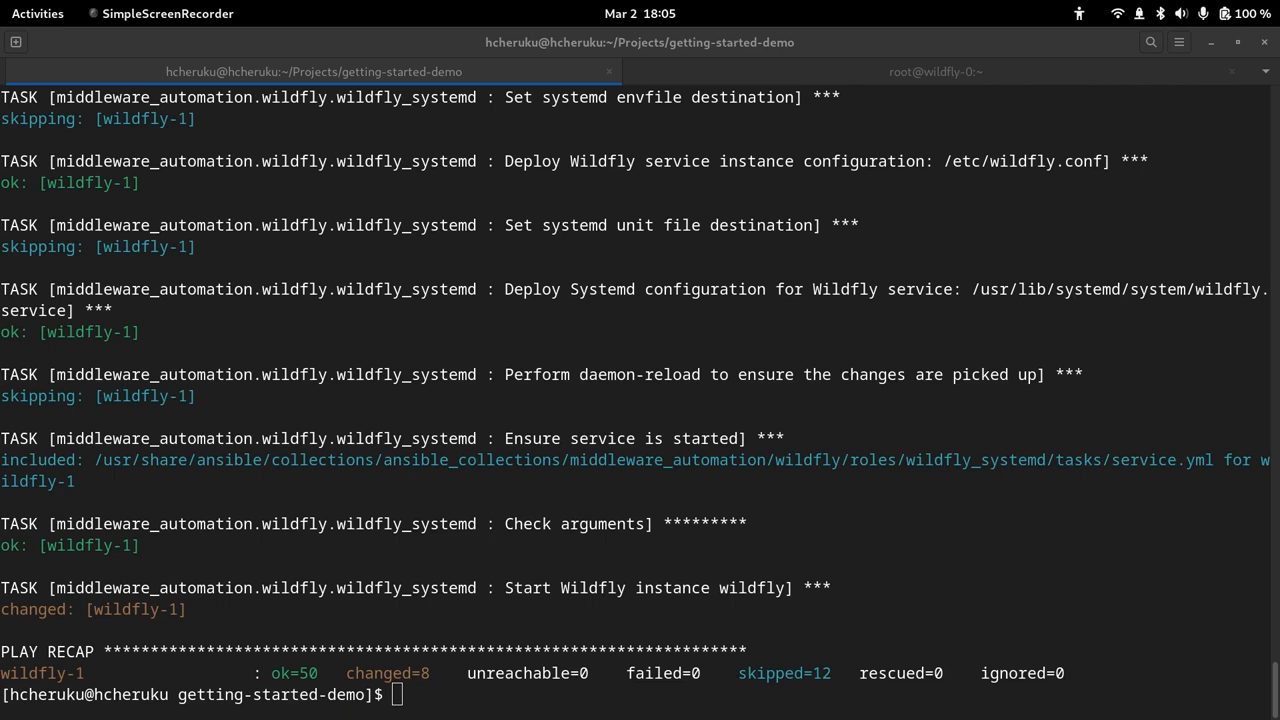
{"action": "left_click", "coordinate": [934, 72]}
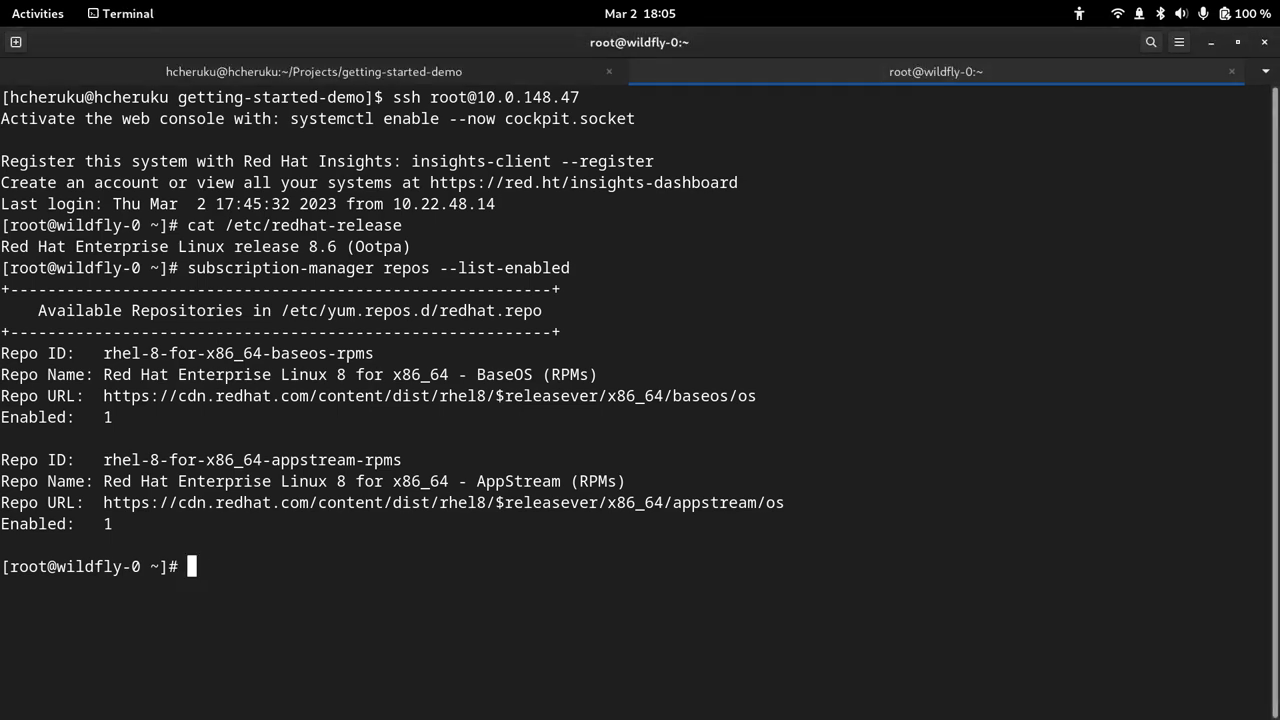
{"action": "type", "text": "curl http://127.0.0.1:9990/health"}
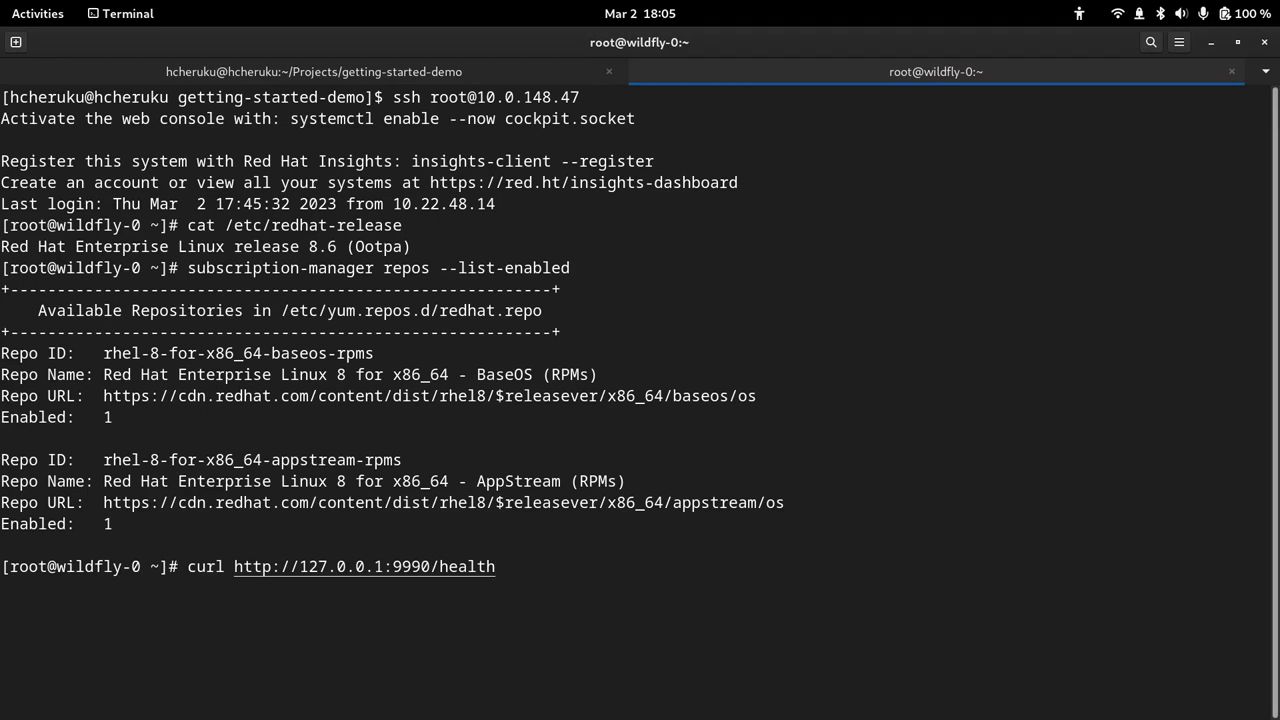
{"action": "key", "text": "Return"}
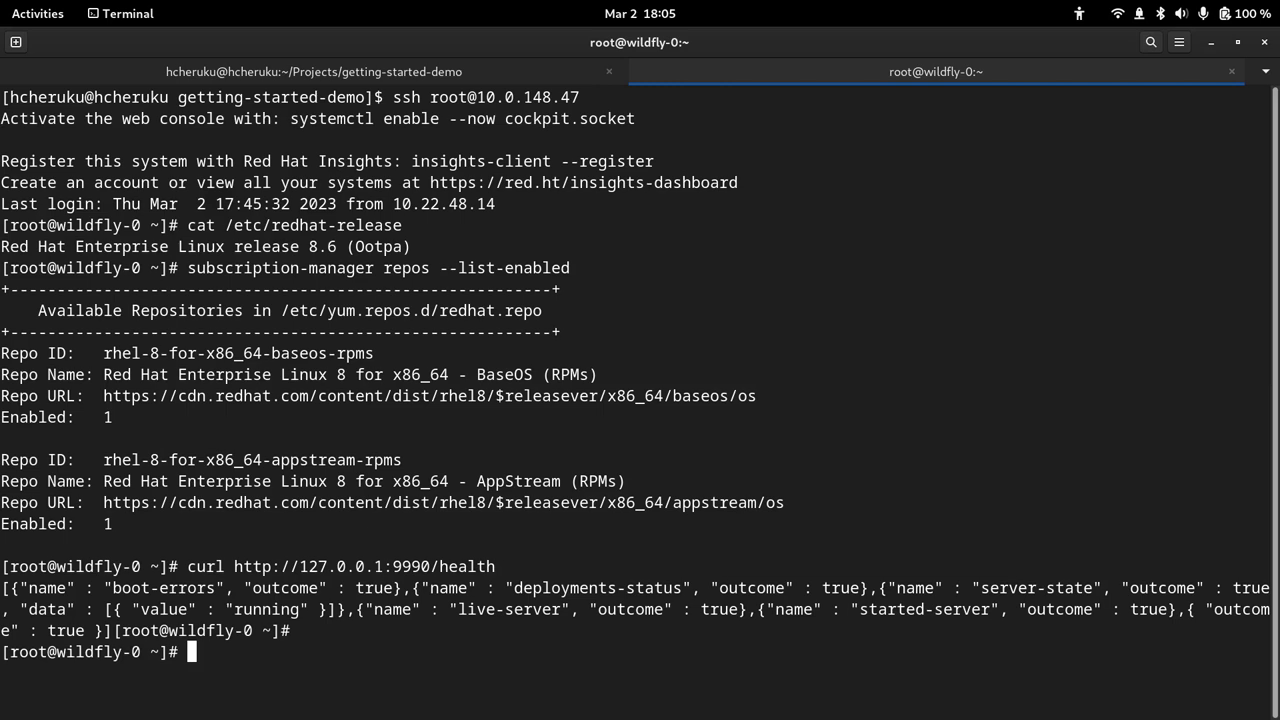
- Run systemctl status wildfly on the wildfly-0 host
{"action": "type", "text": "system"}
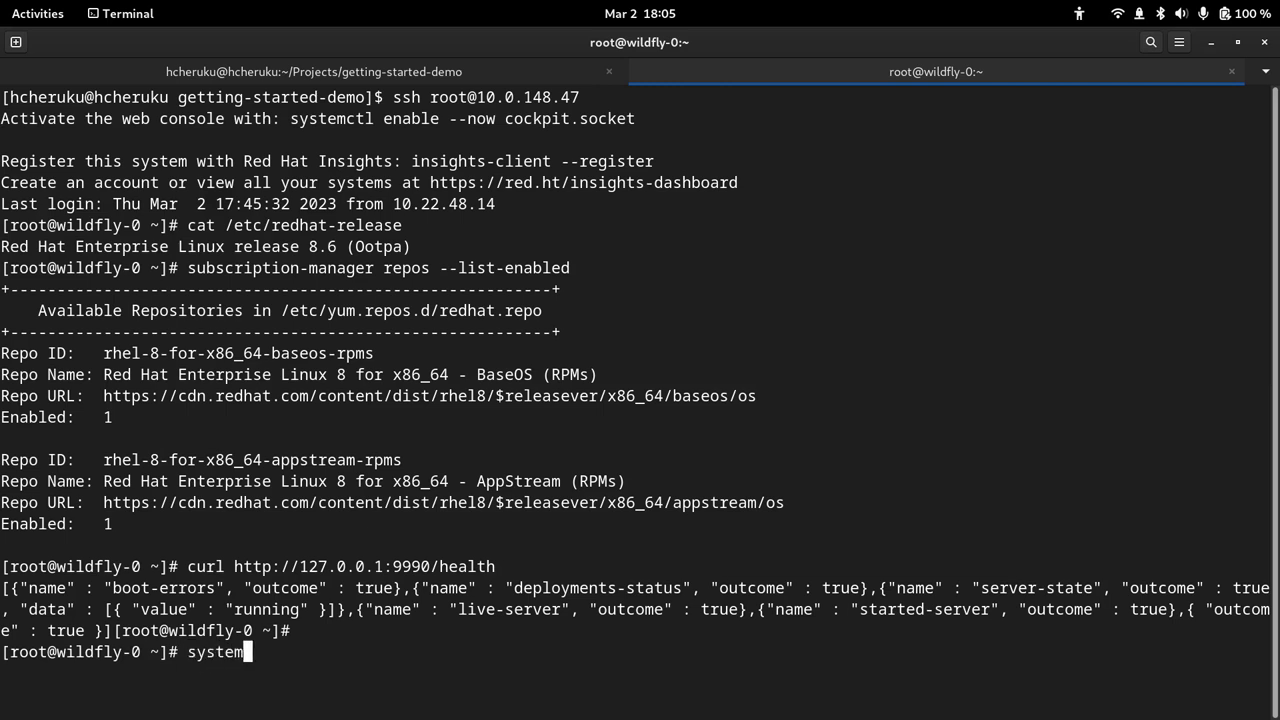
{"action": "type", "text": "ctl status wilf"}
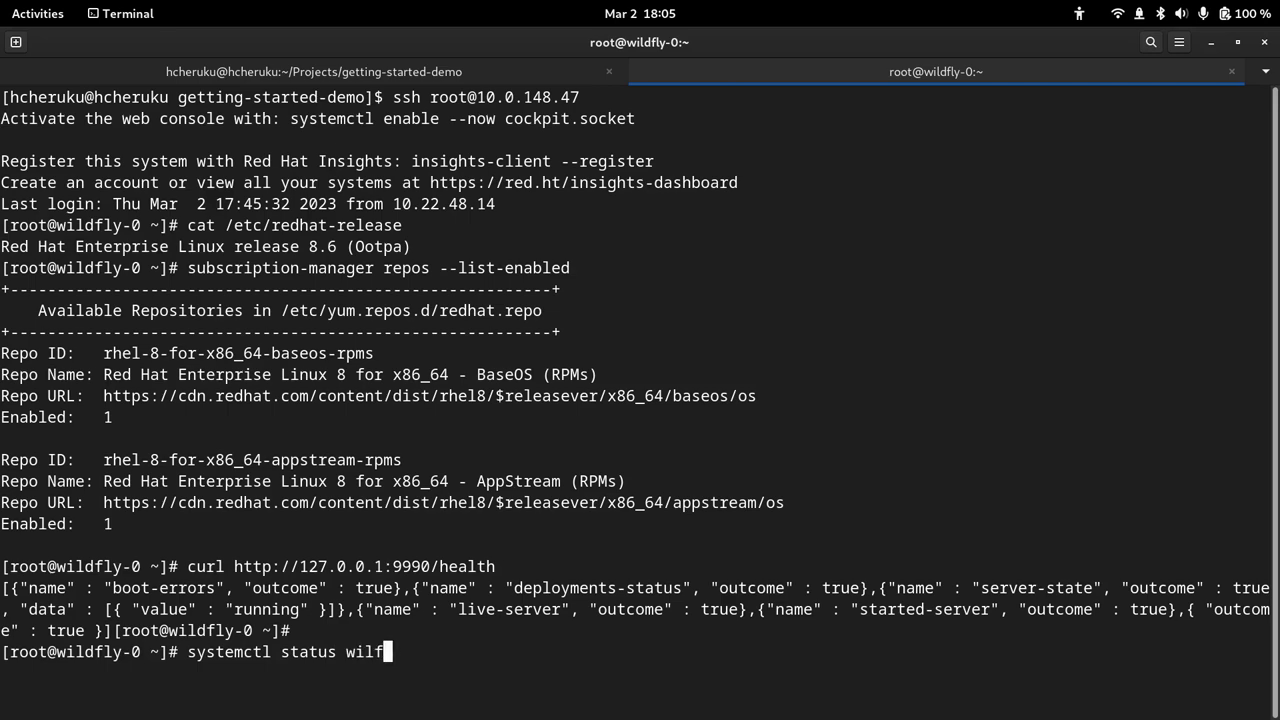
{"action": "type", "text": "dly"}
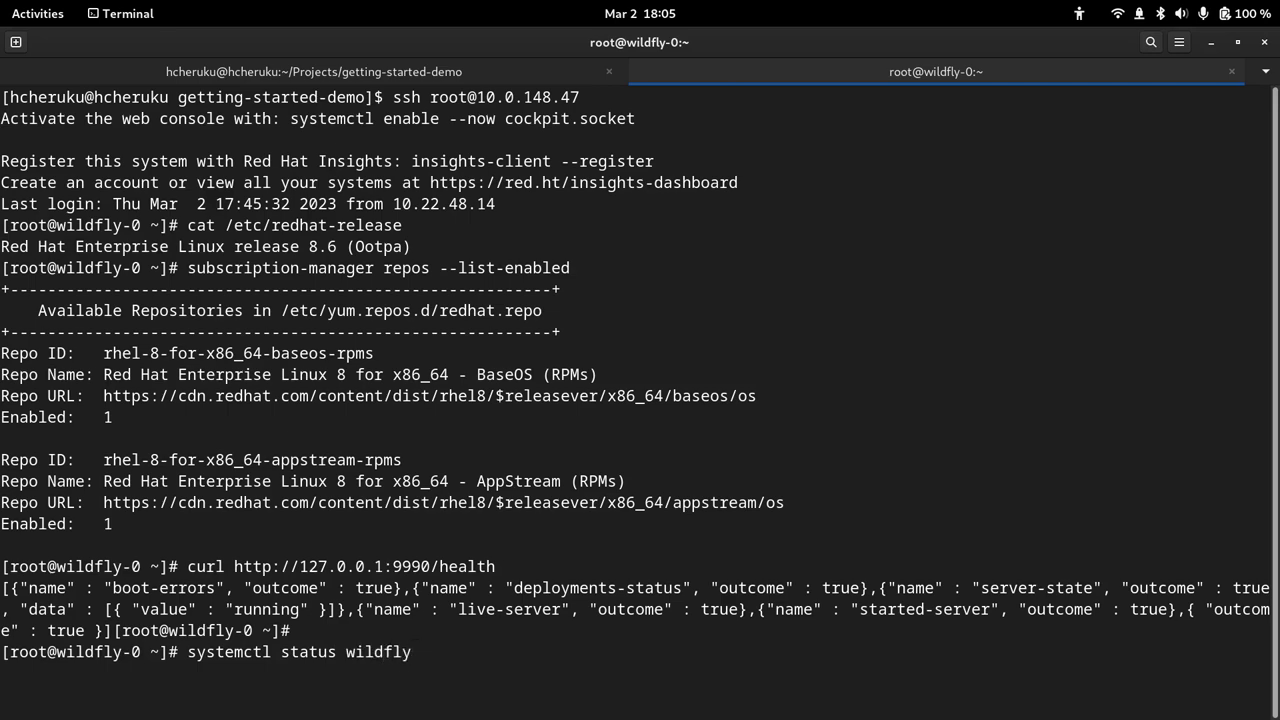
{"action": "key", "text": "Return"}
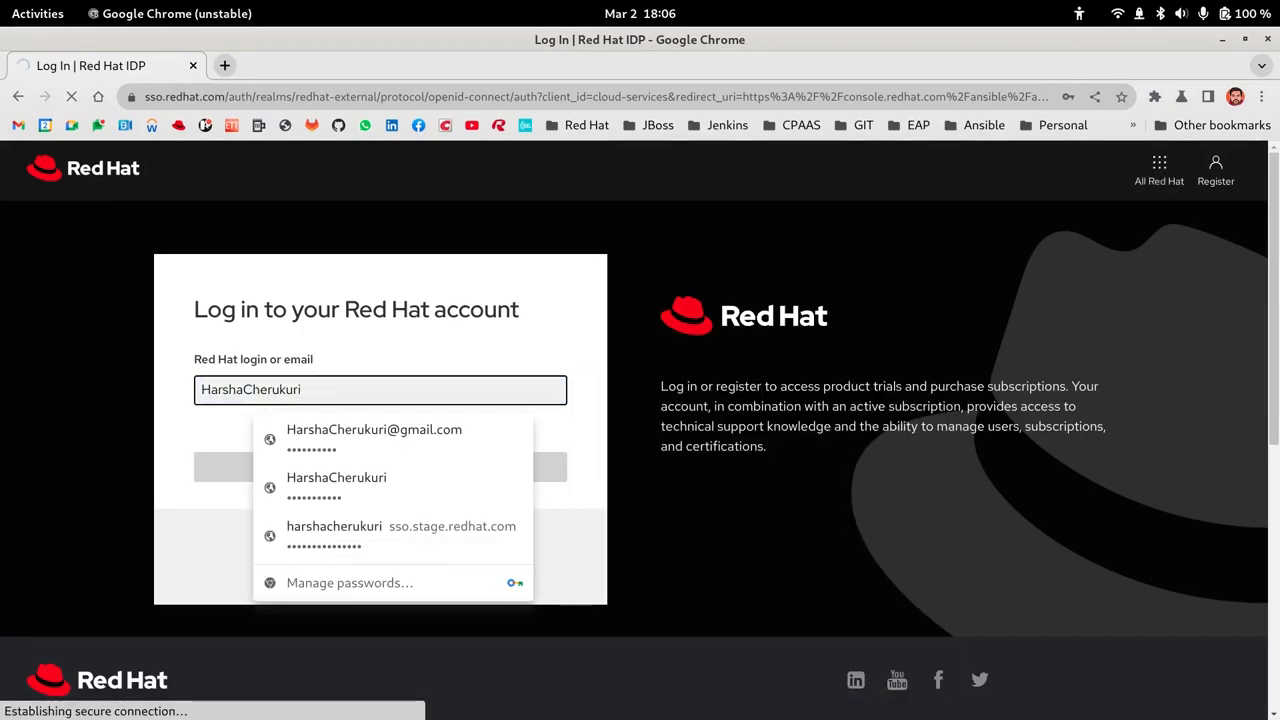
- Sign in with the saved Red Hat login and review the redhat.eap collection's install instructions
{"action": "left_click", "coordinate": [380, 466]}
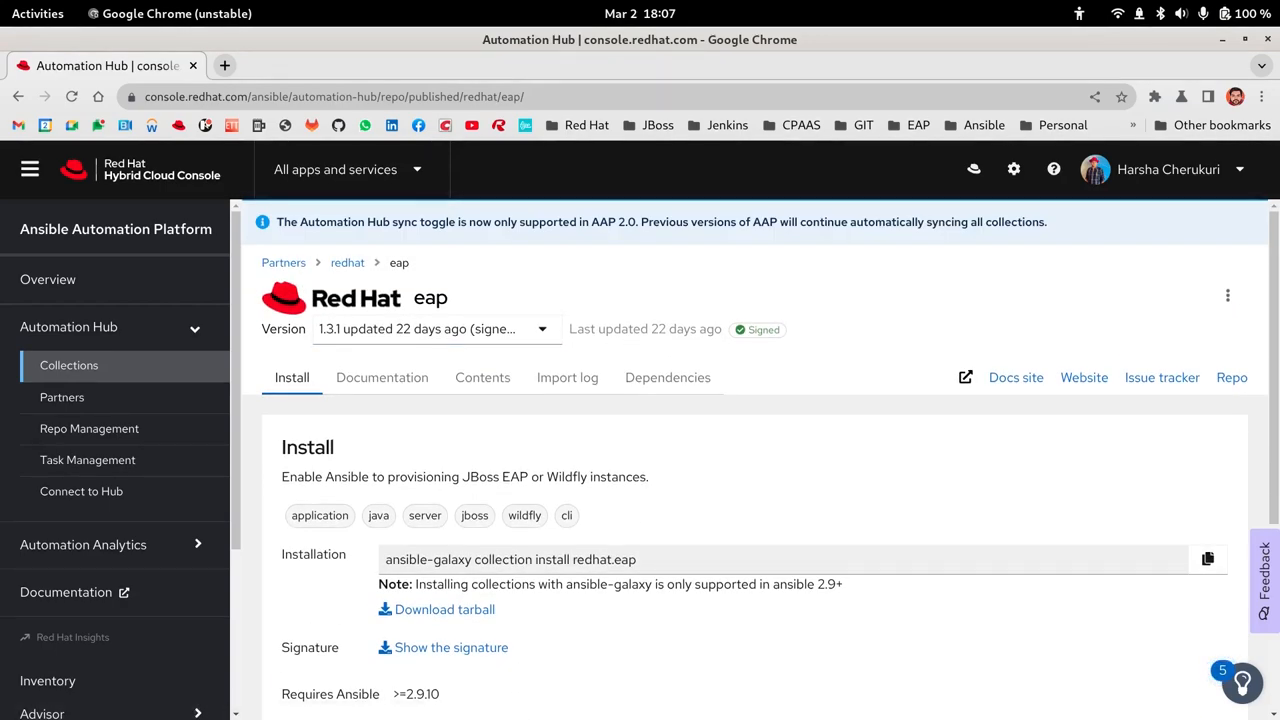
{"action": "scroll", "scroll_direction": "down", "scroll_amount": 3}
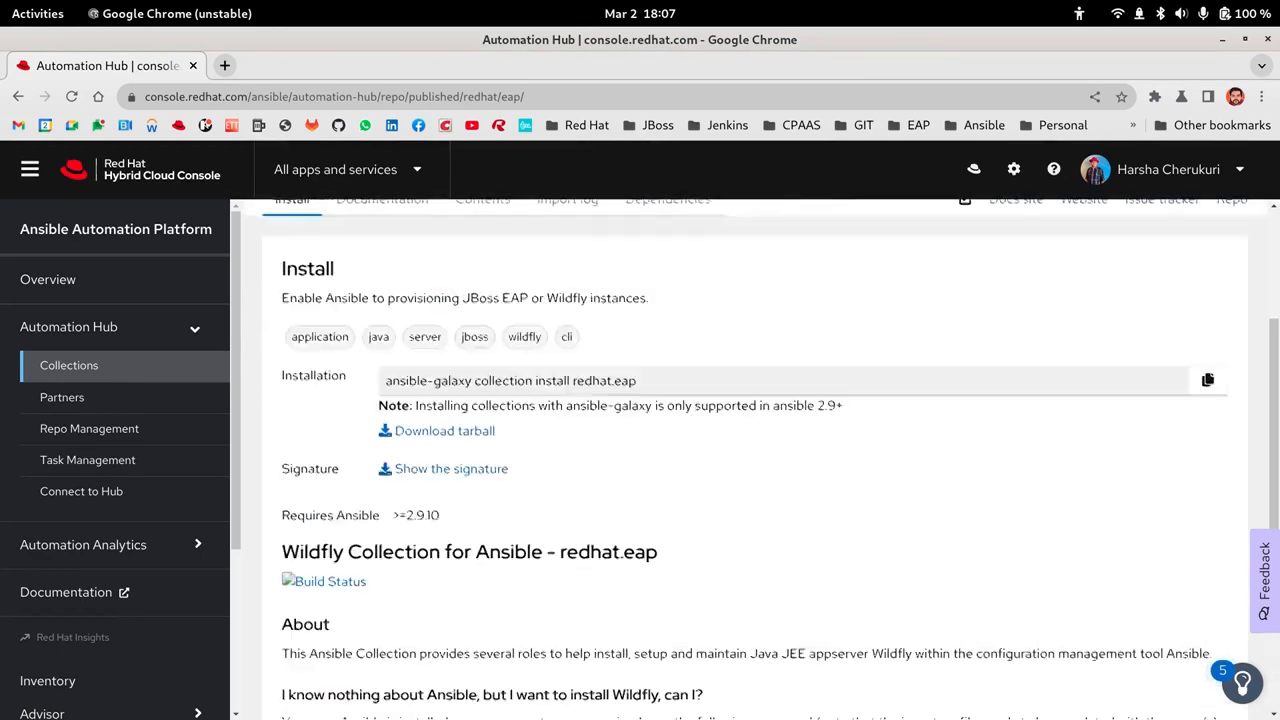
{"action": "scroll", "scroll_direction": "down", "scroll_amount": 3}
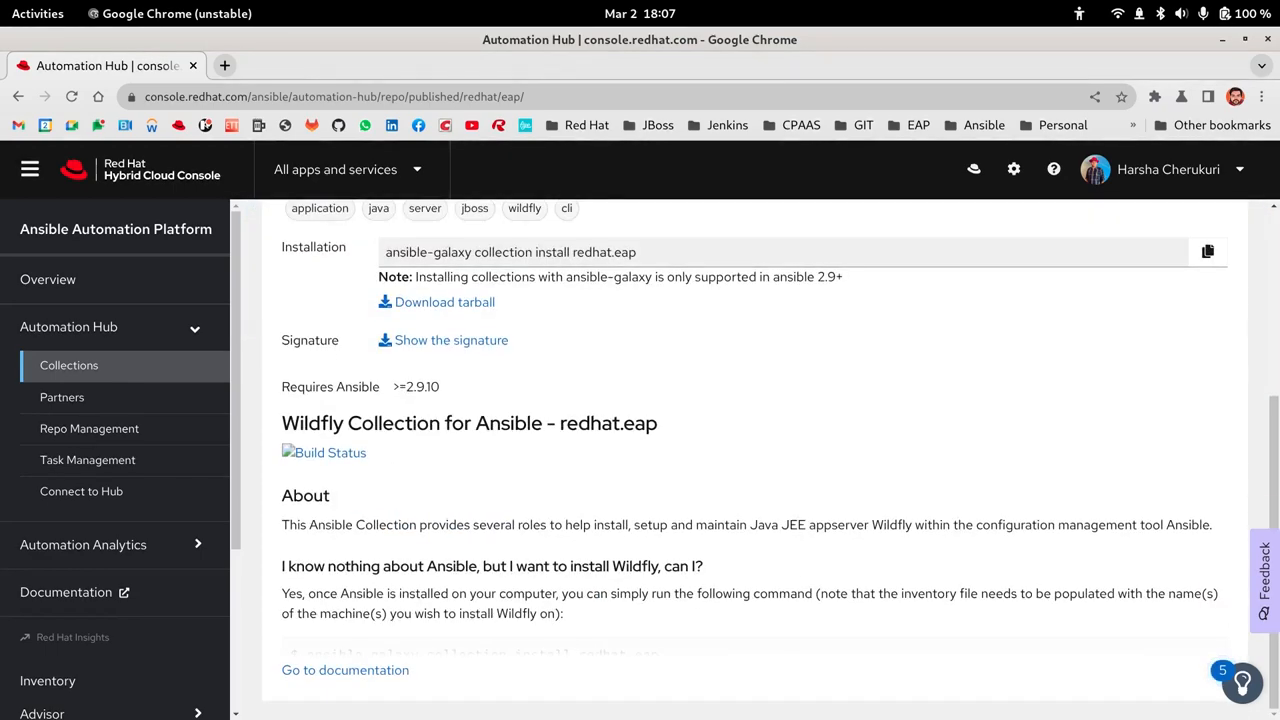
{"action": "scroll", "scroll_direction": "up", "scroll_amount": 3}
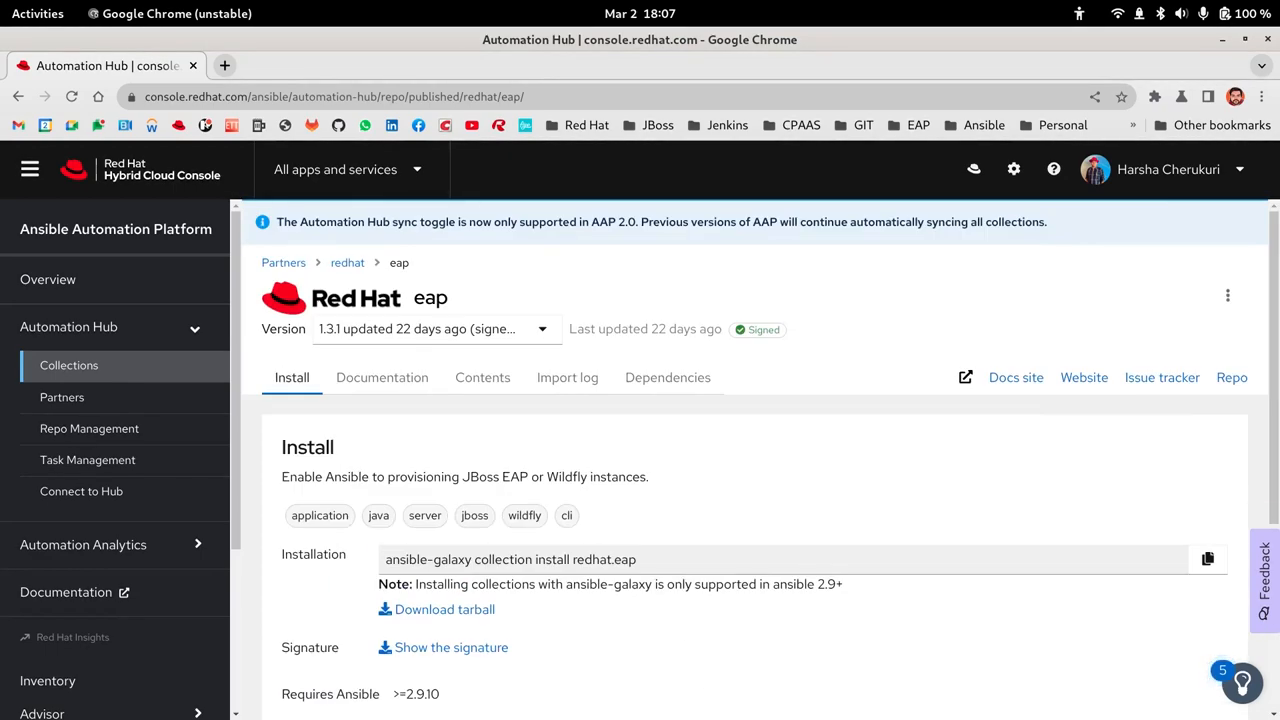